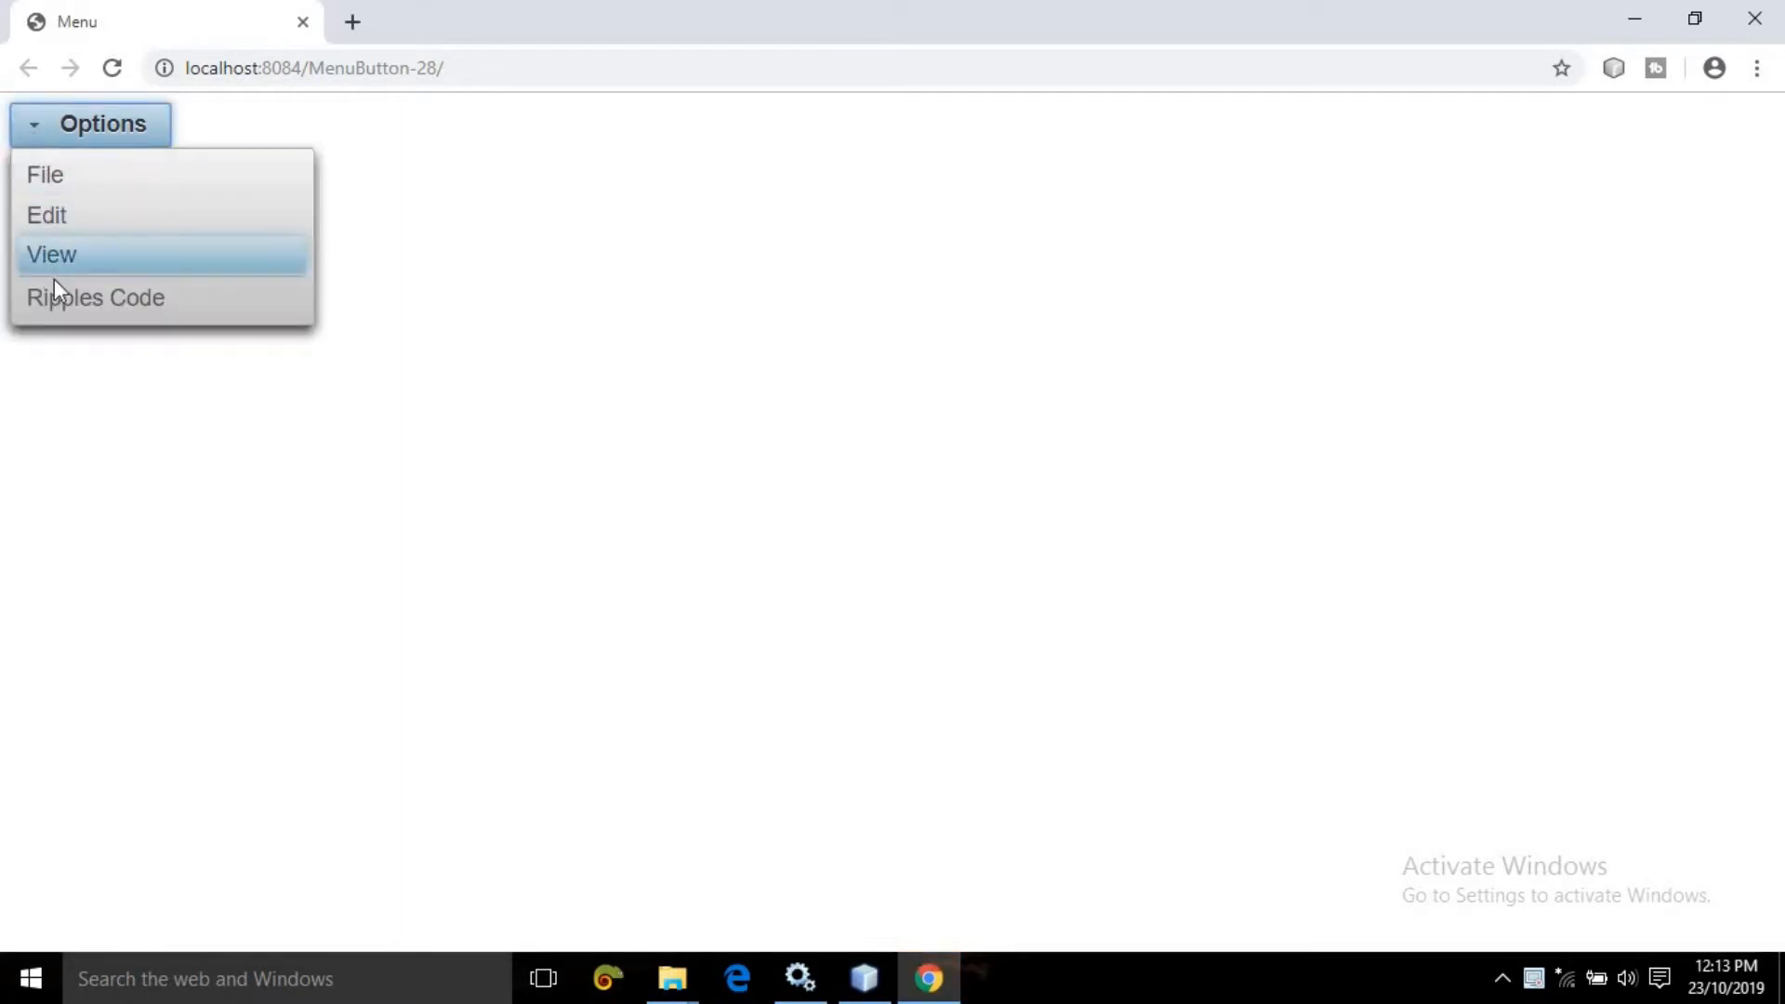
pyautogui.moveTo(72, 378)
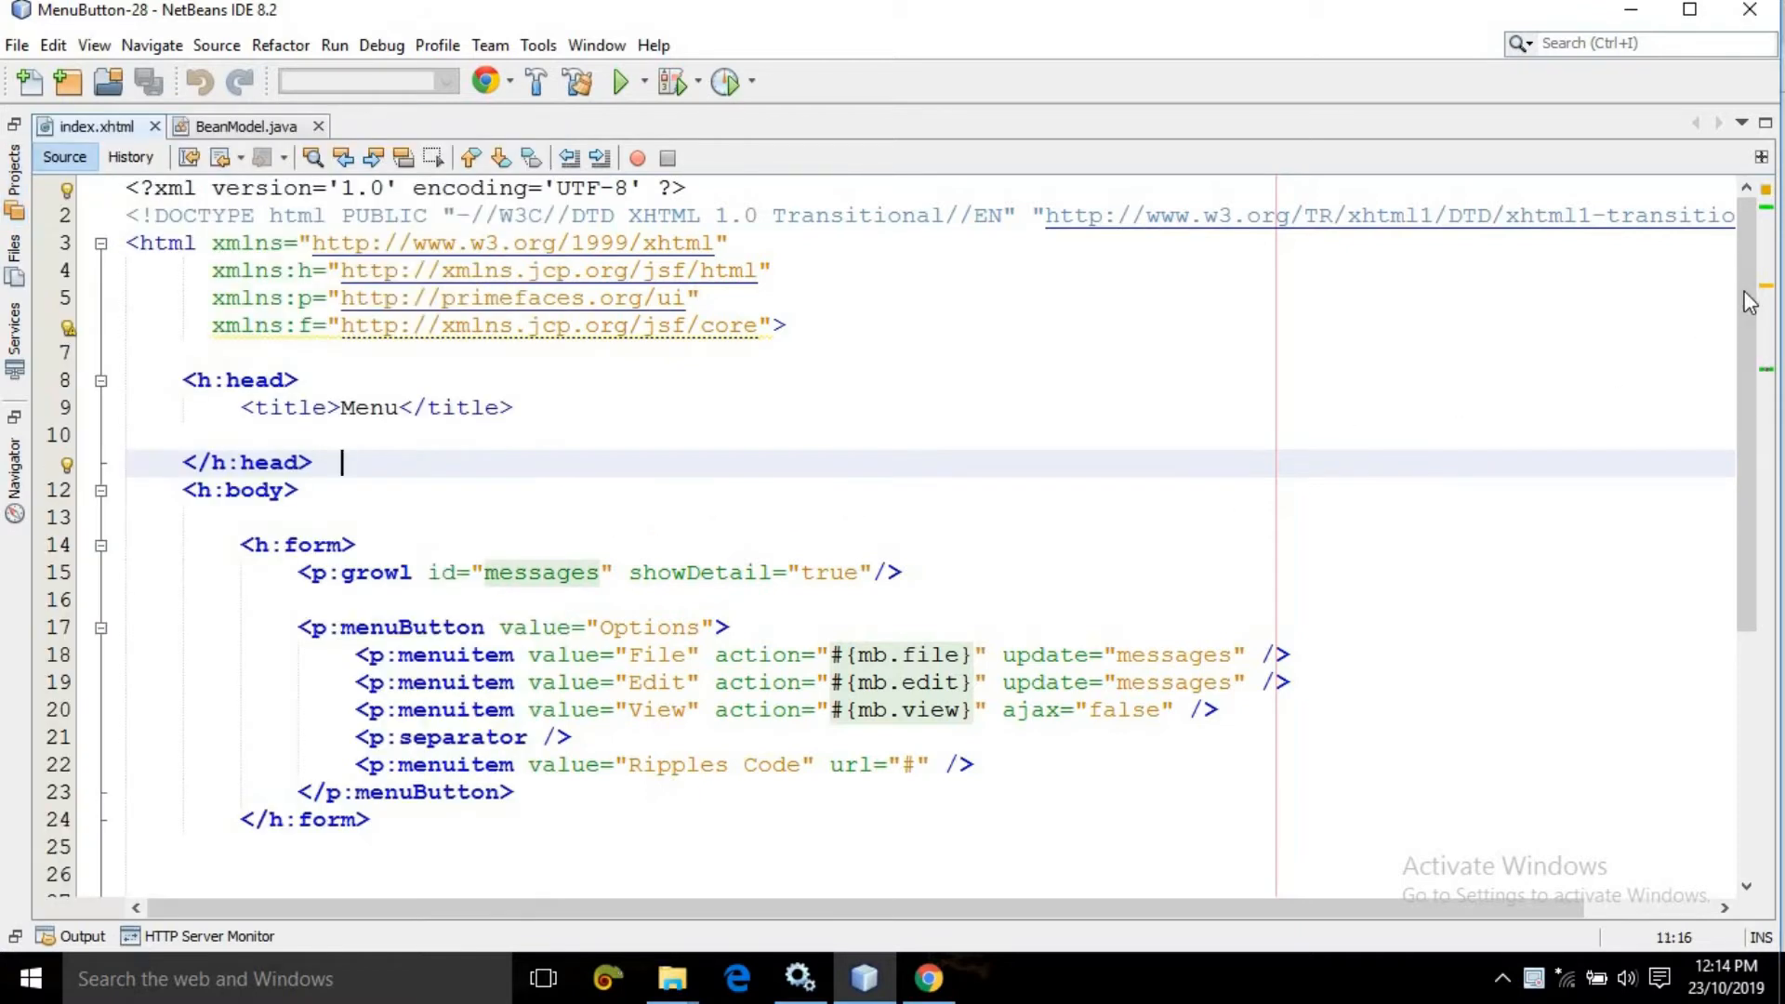
# Step: Scroll through index.xhtml to review the growl and menuButton markup
pyautogui.scroll(-3)
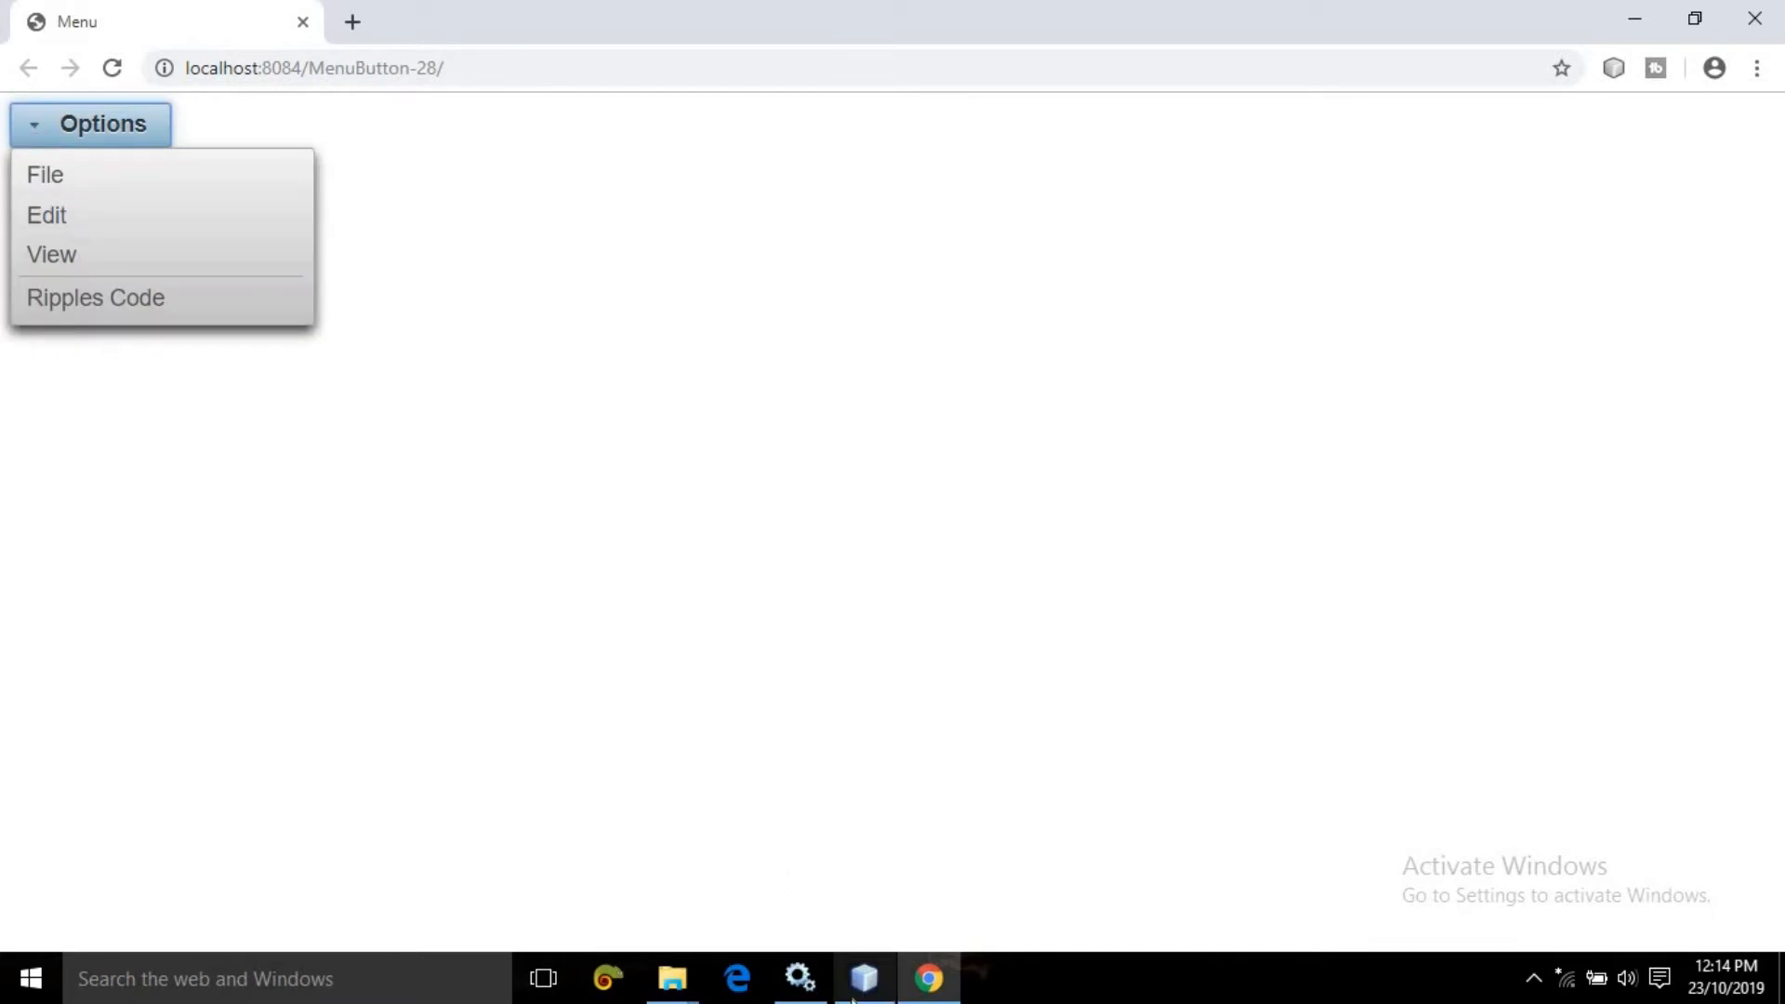
# Step: Return from Chrome to the index.xhtml source in NetBeans
pyautogui.click(863, 977)
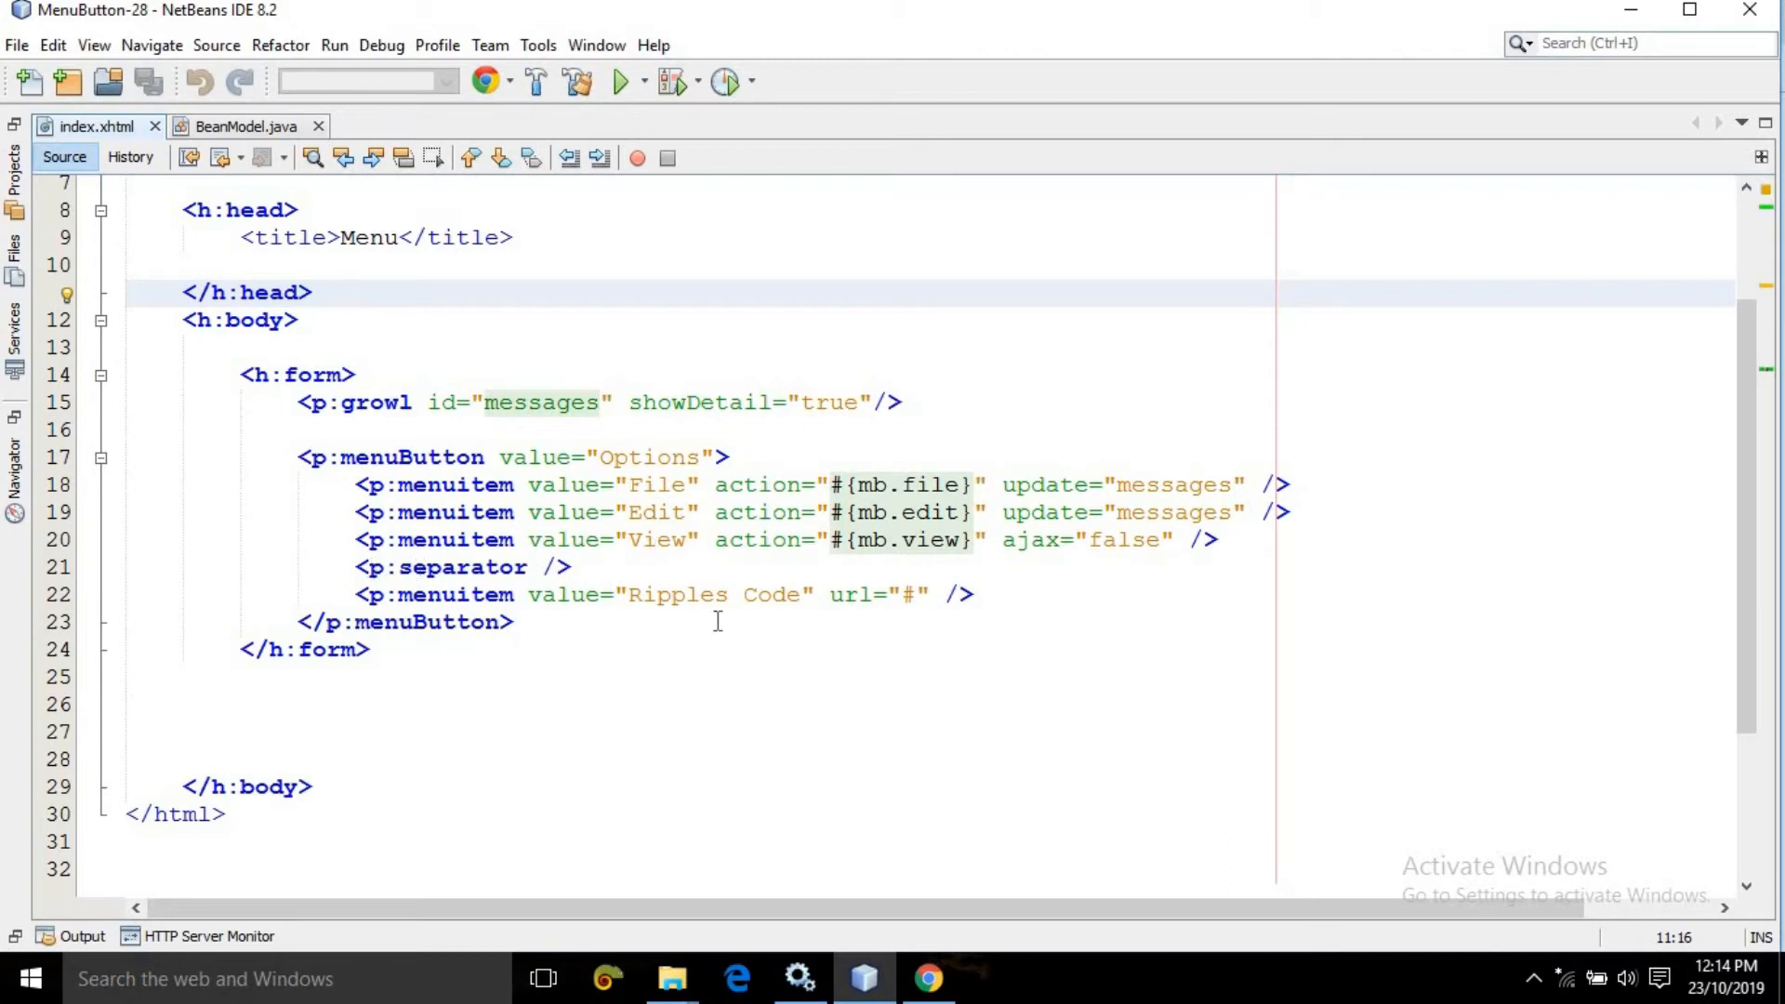
pyautogui.moveTo(647, 594)
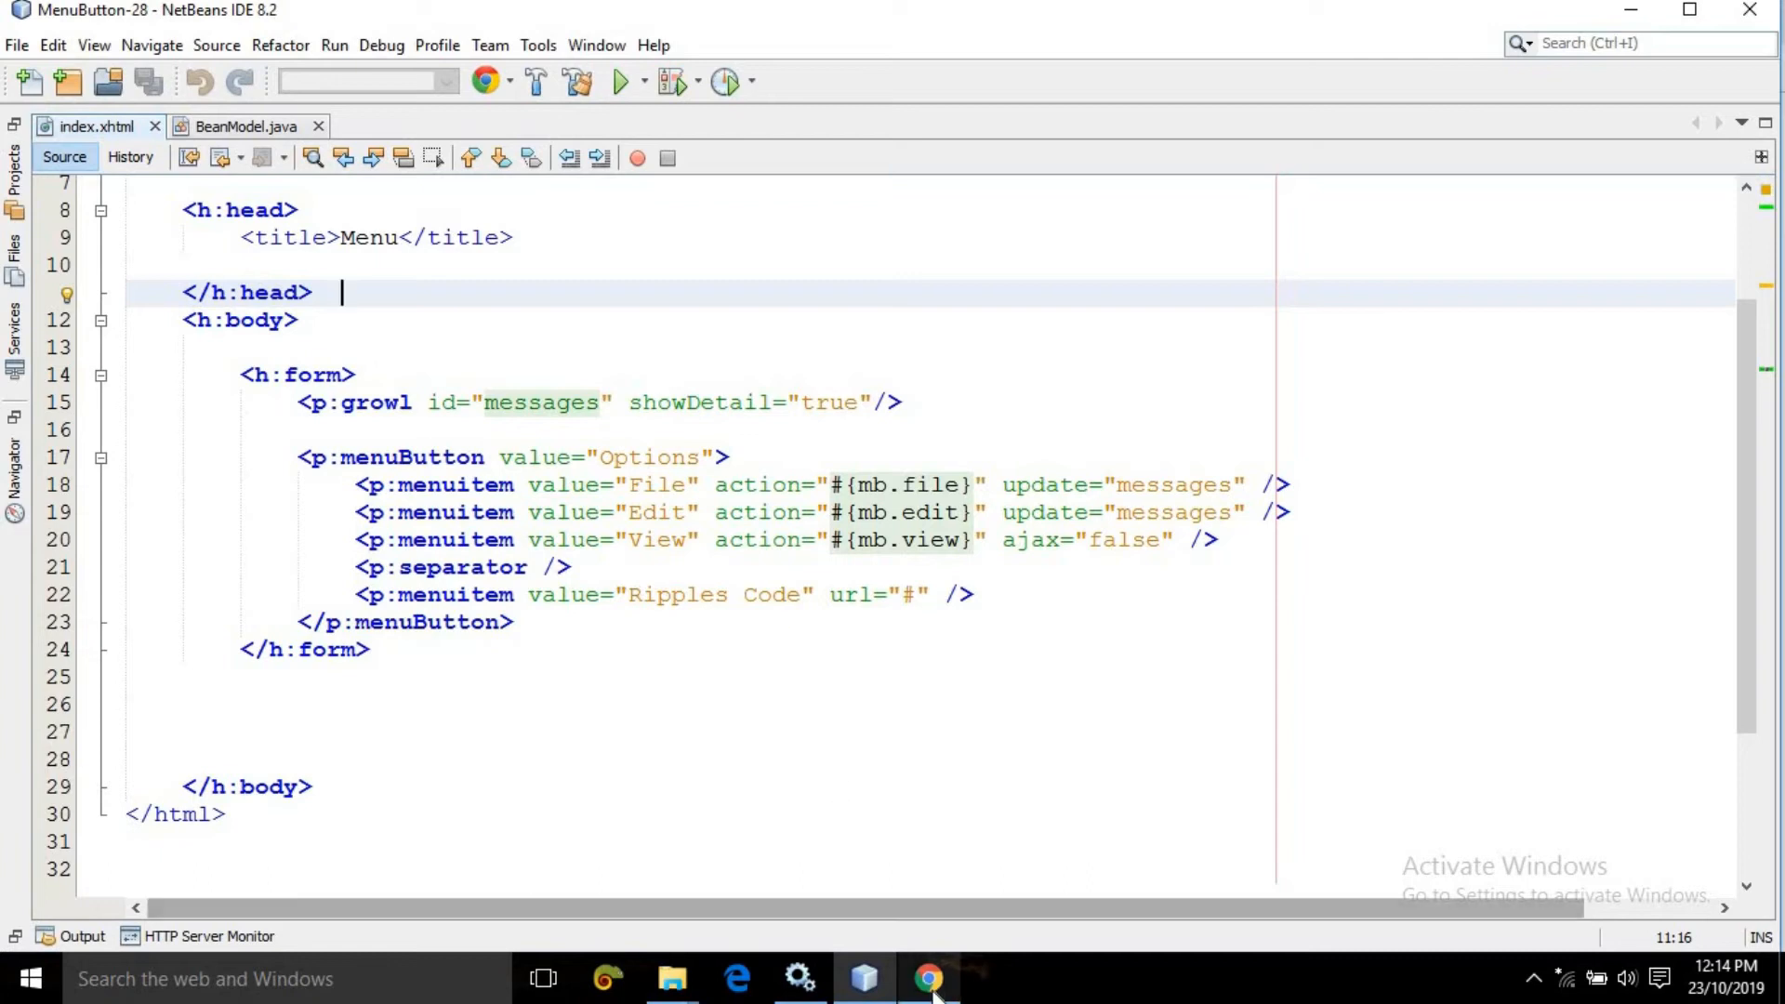
pyautogui.click(925, 976)
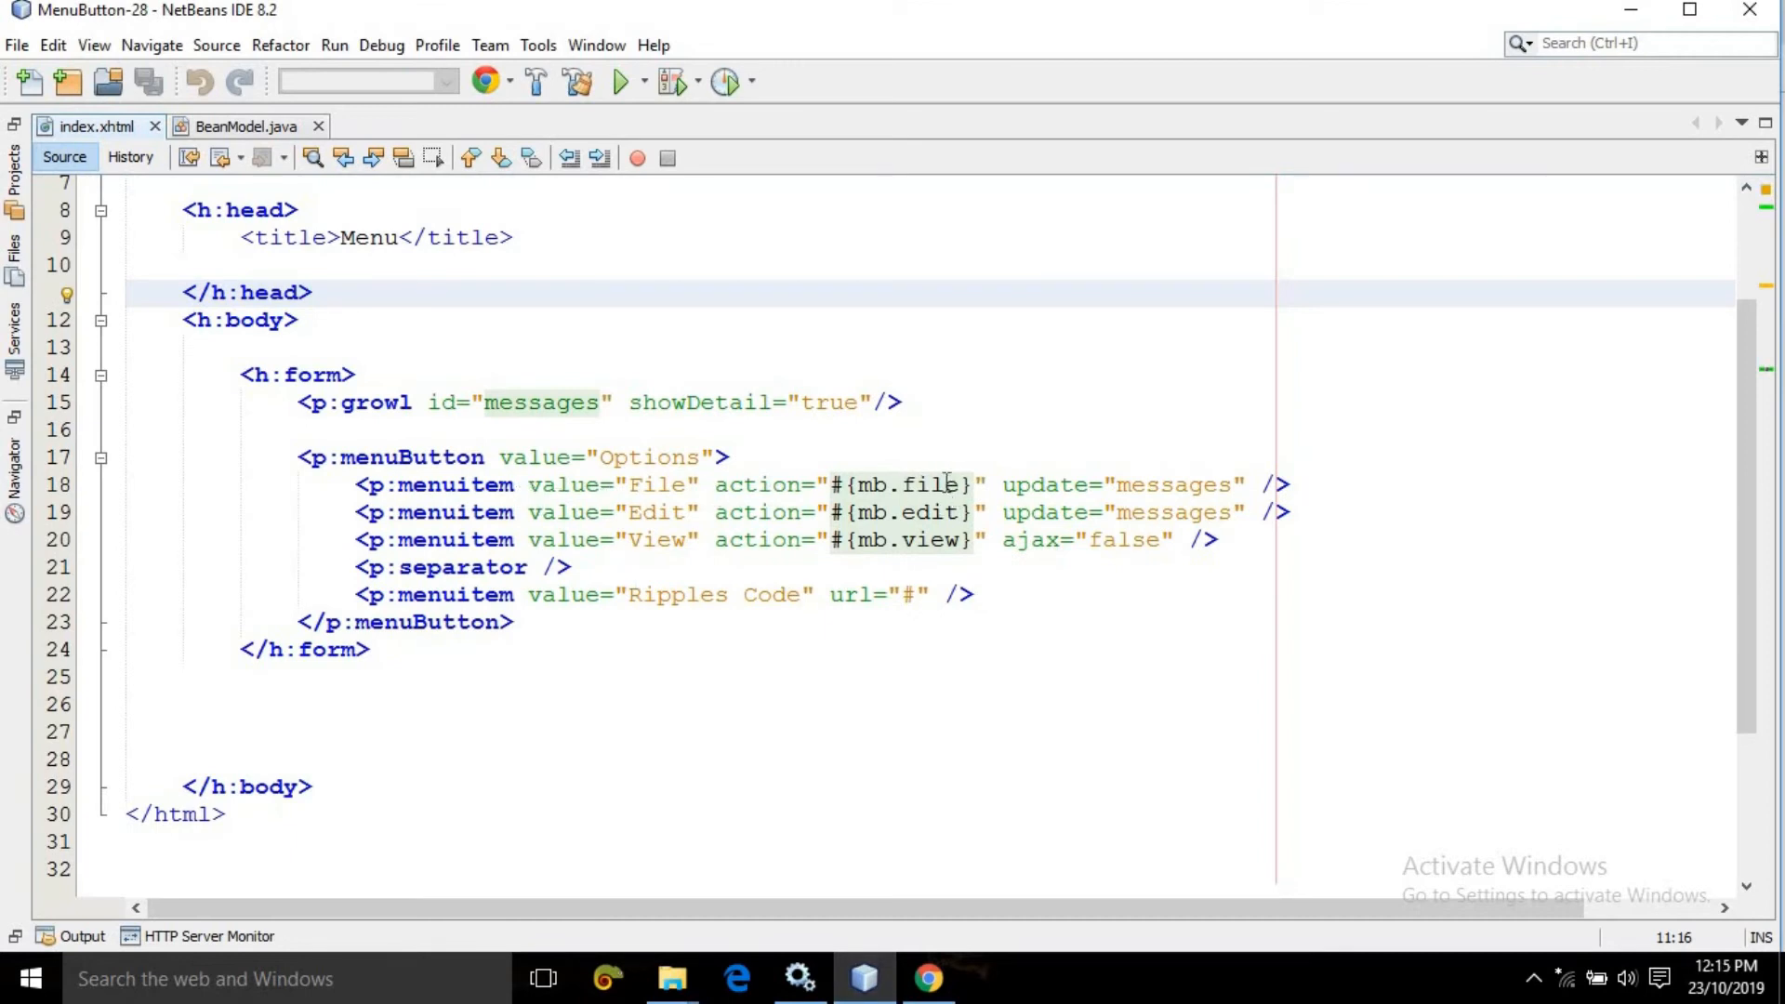
pyautogui.moveTo(933, 541)
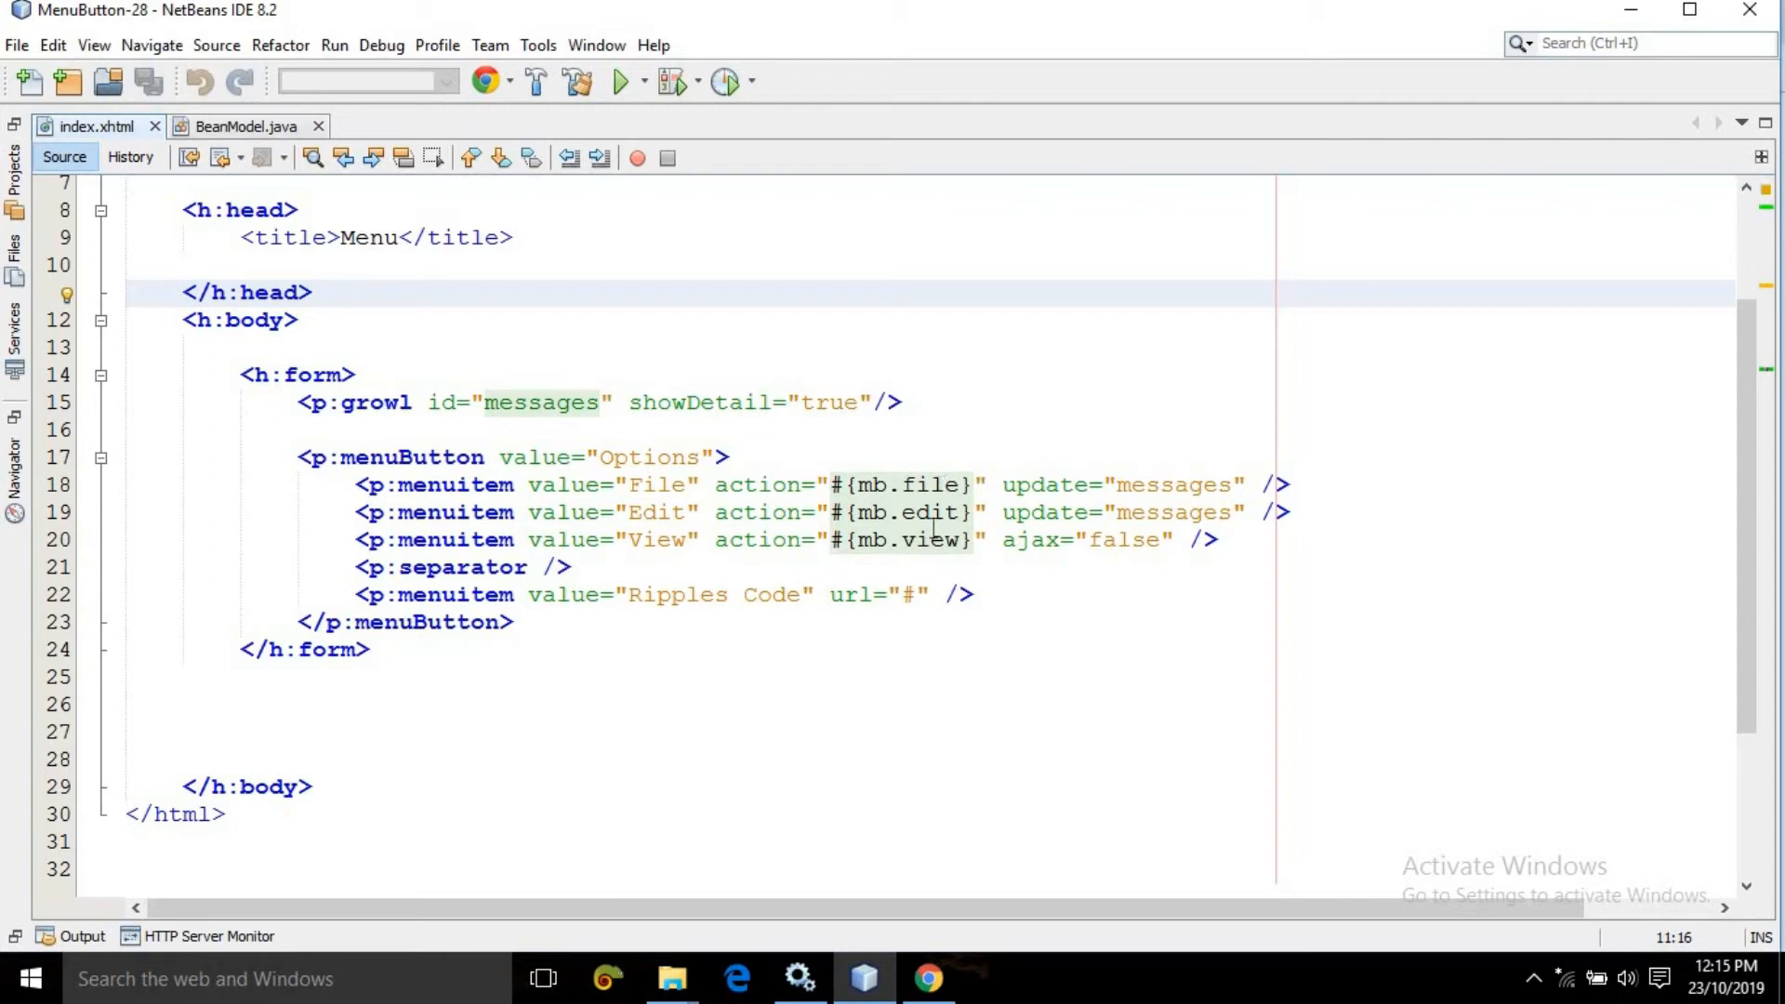
pyautogui.click(338, 292)
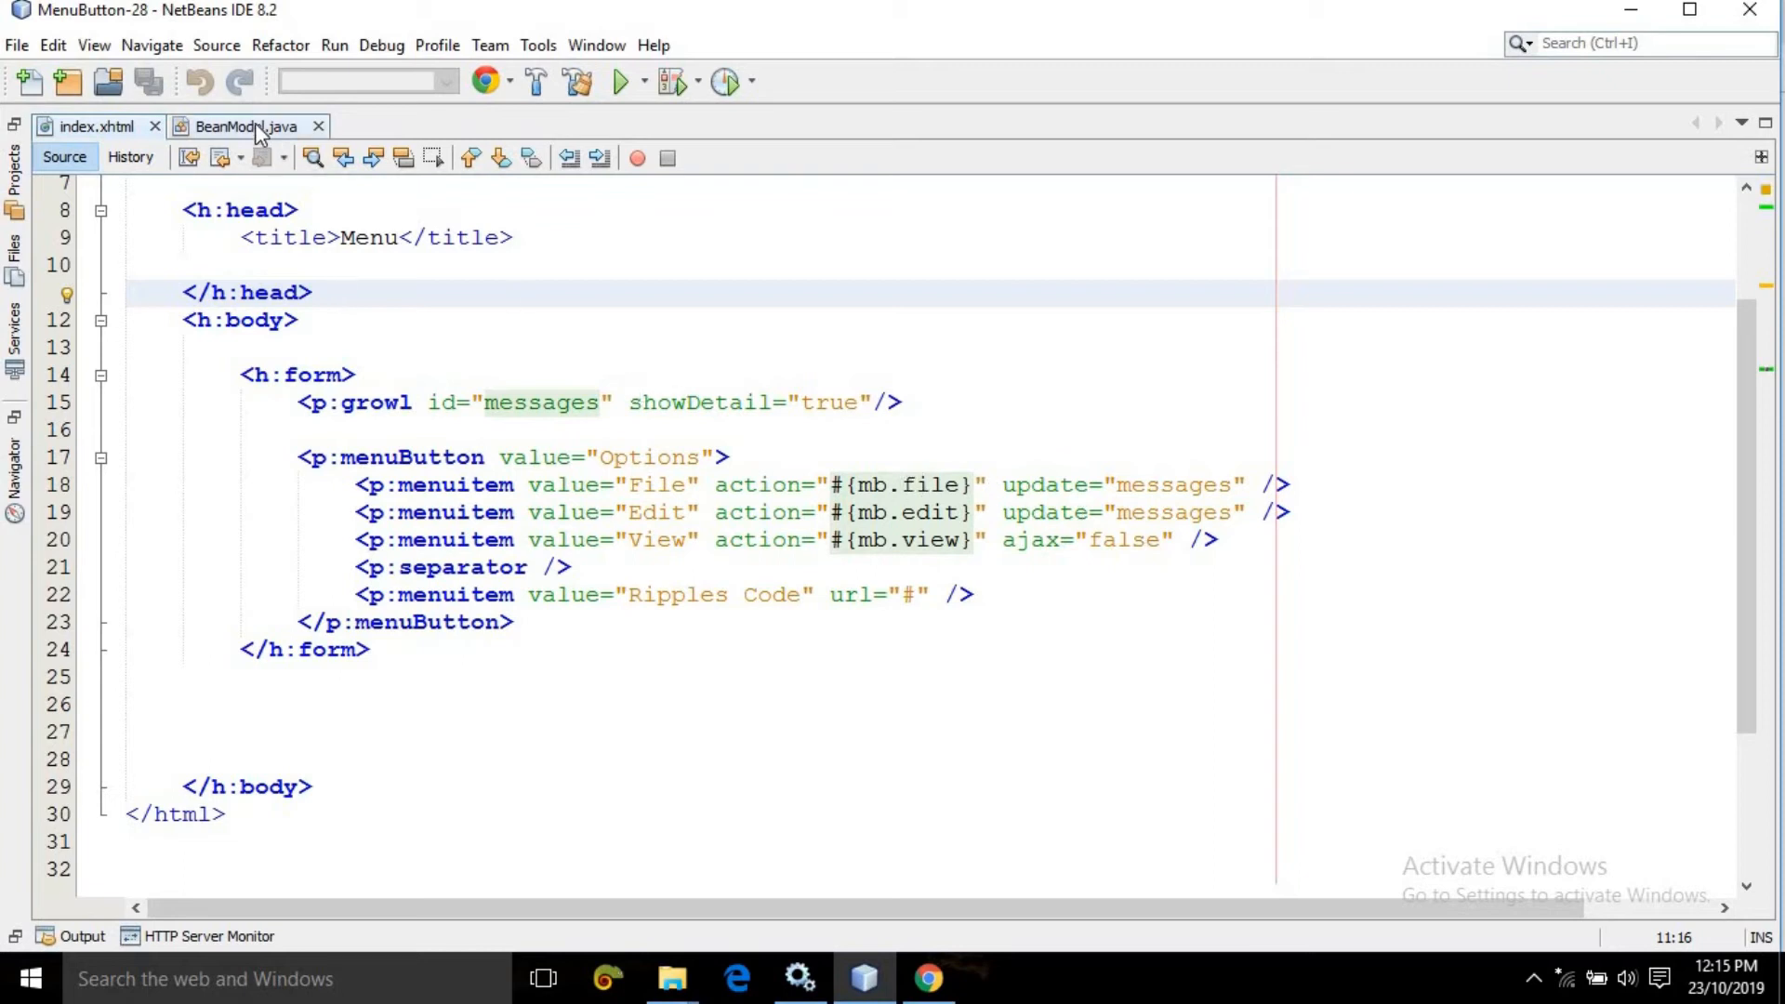
# Step: Review BeanModel.java's file, edit, view and addMessage methods
pyautogui.click(245, 127)
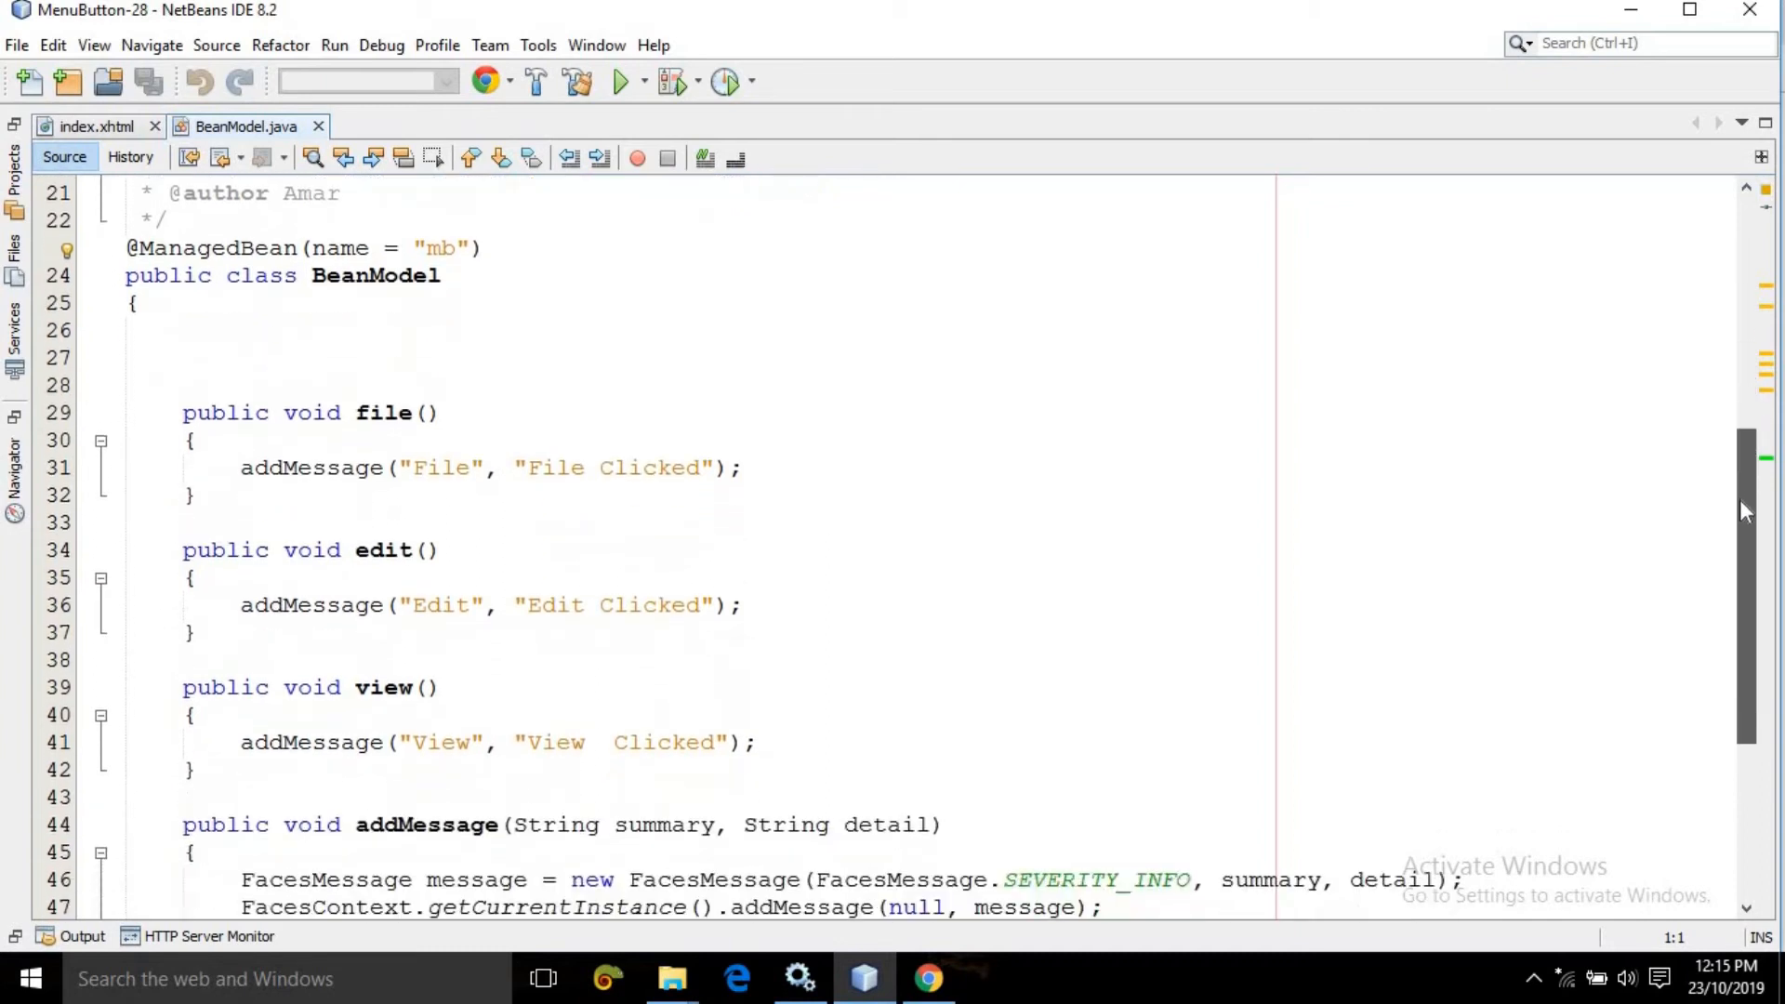
pyautogui.scroll(-3)
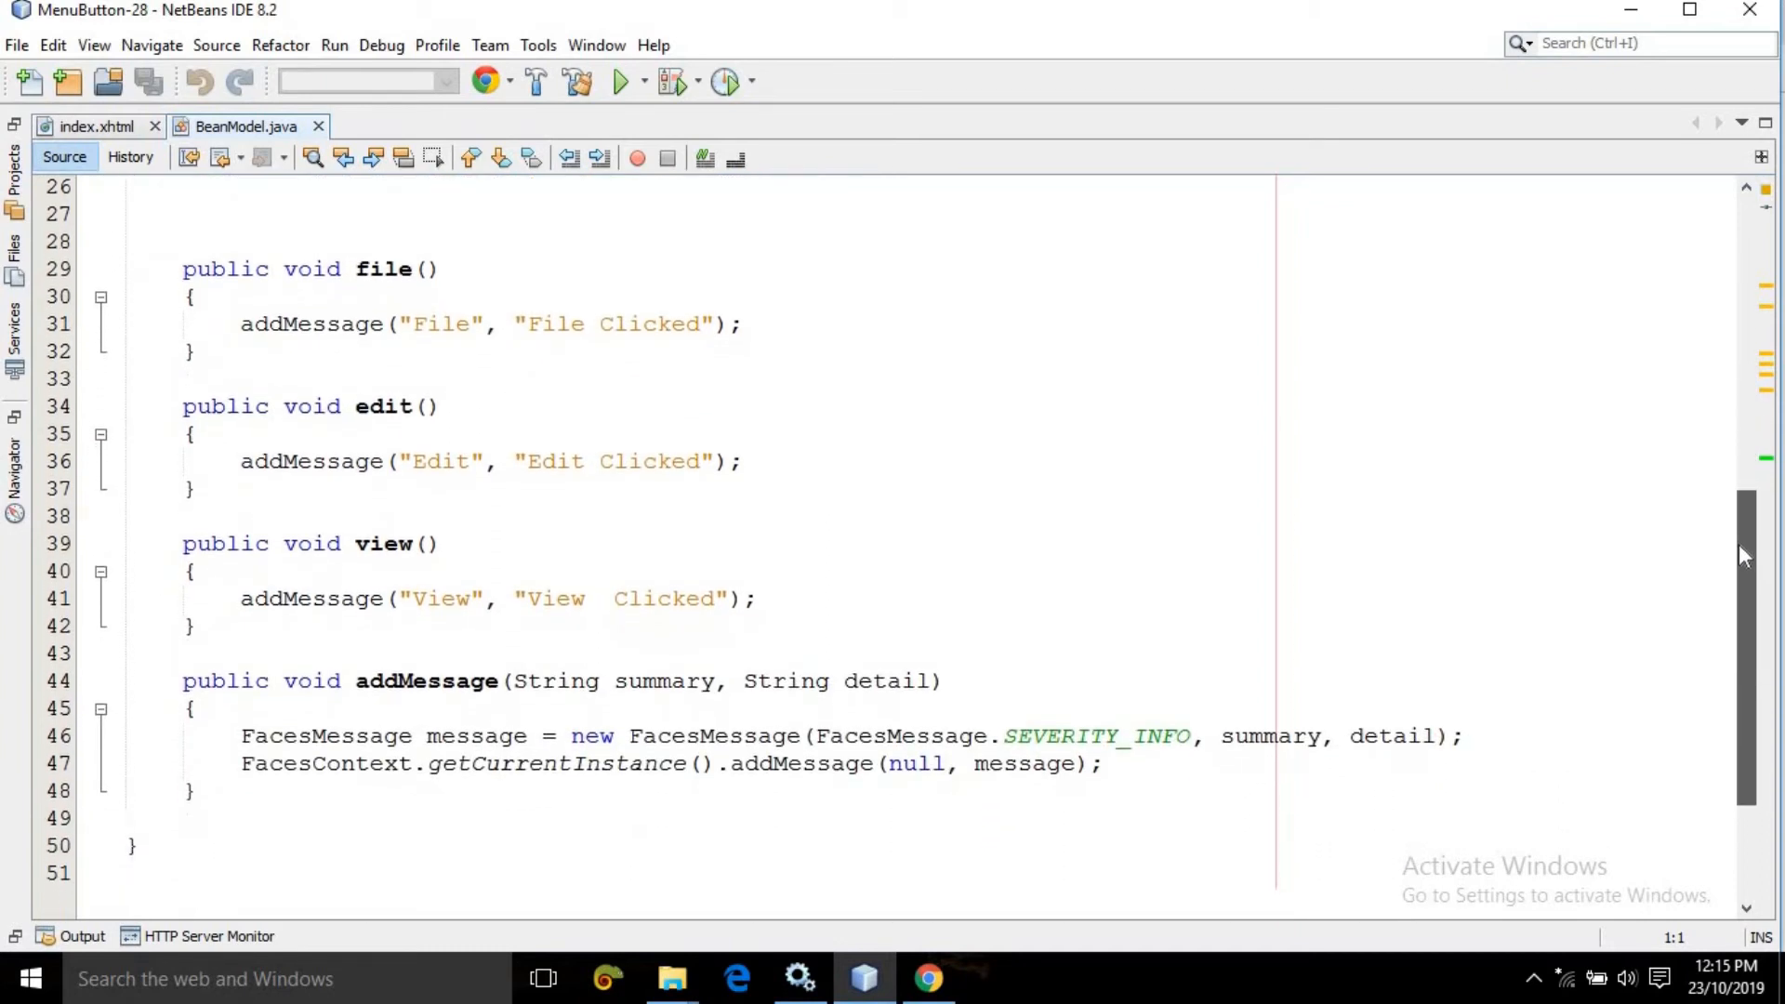
pyautogui.scroll(-3)
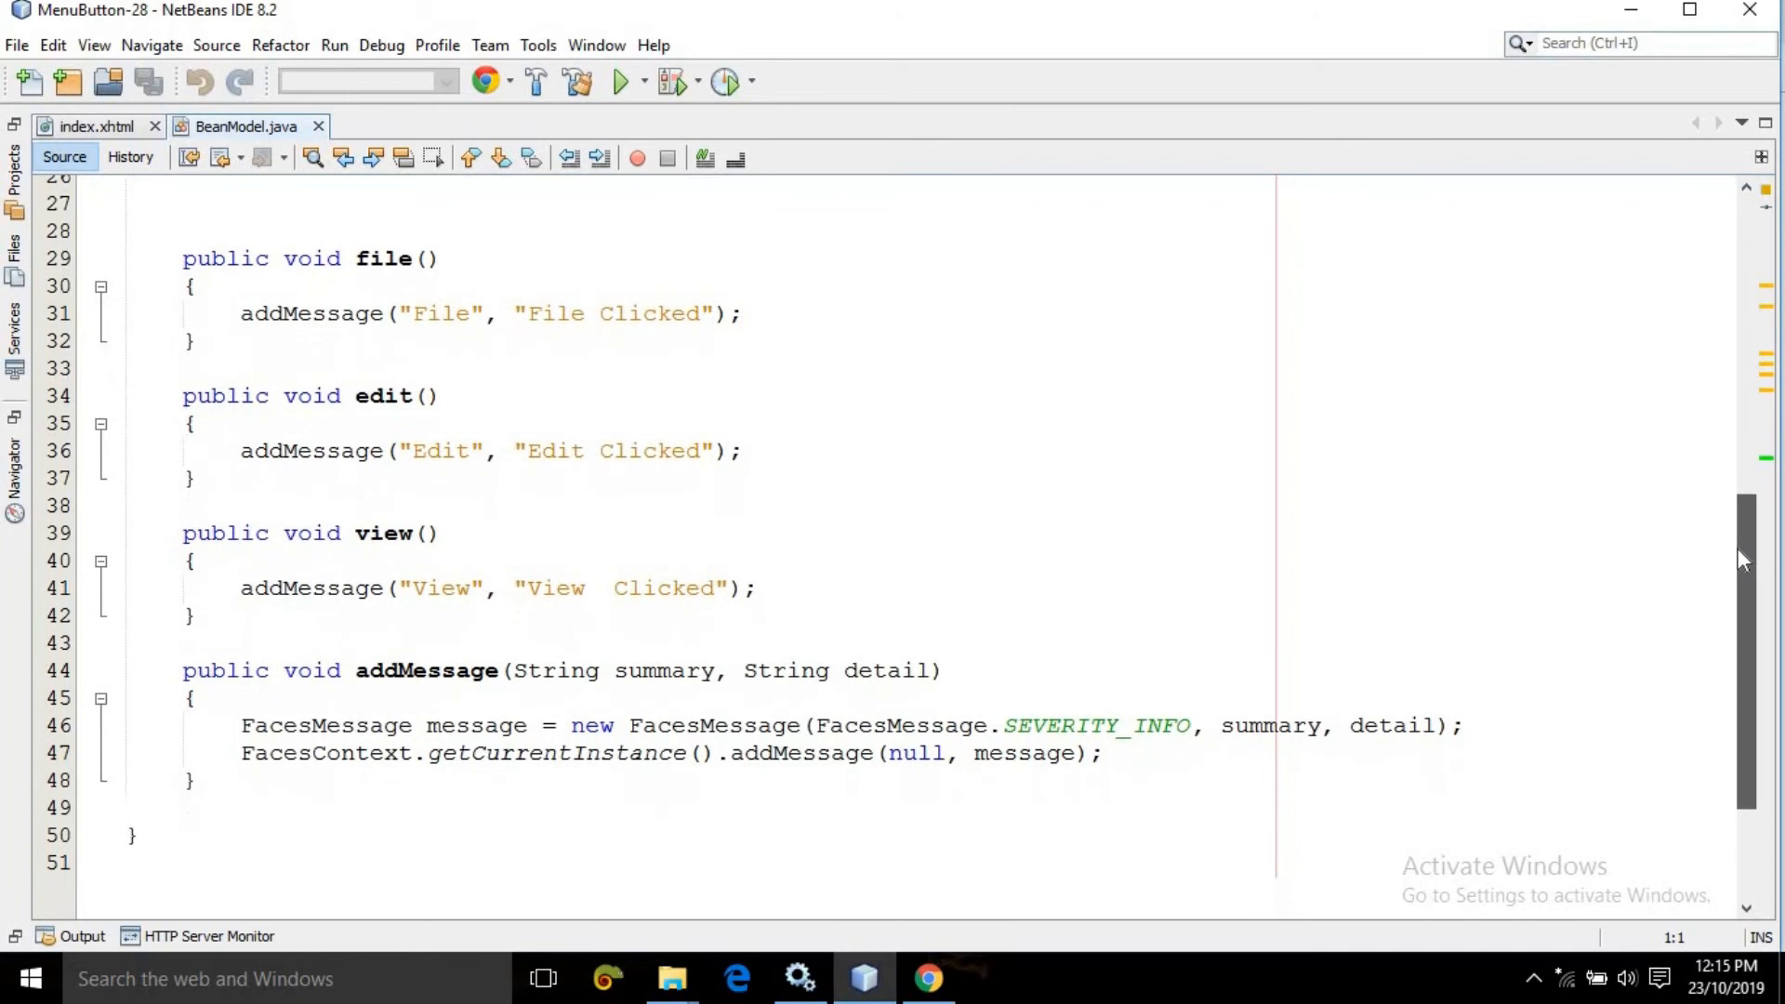
pyautogui.scroll(-3)
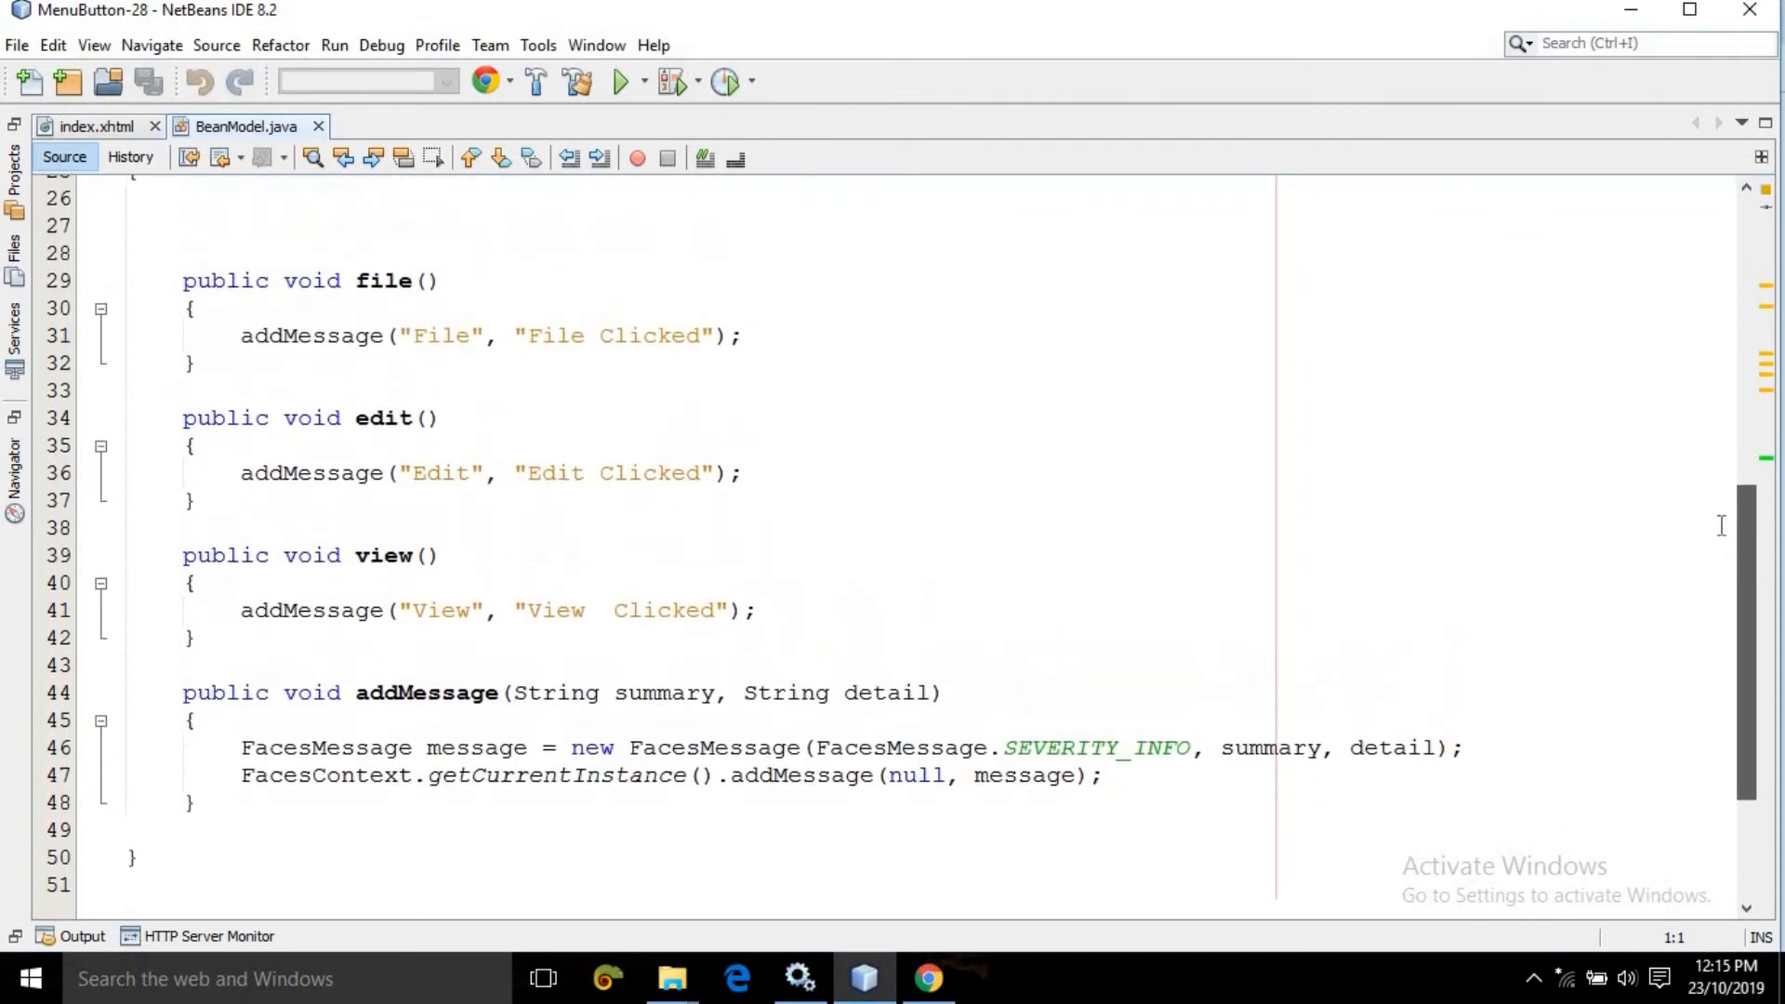
pyautogui.scroll(3)
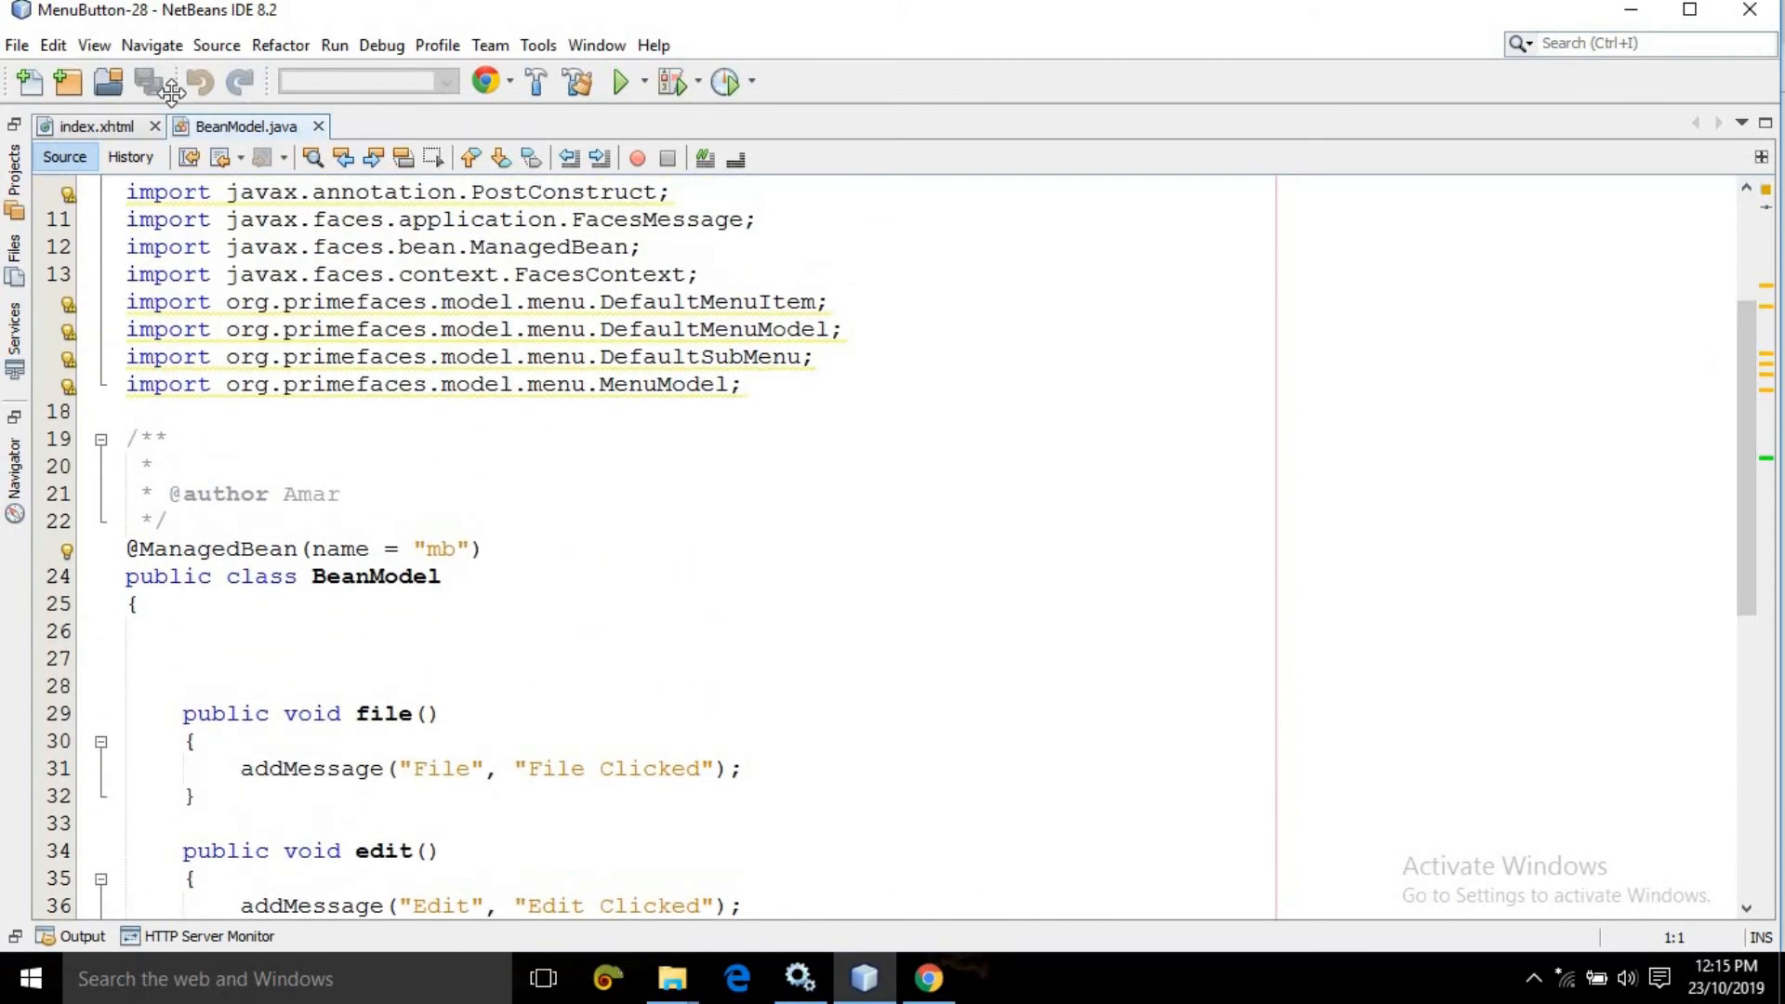
# Step: Save all open files and return to the menuButton markup
pyautogui.click(97, 126)
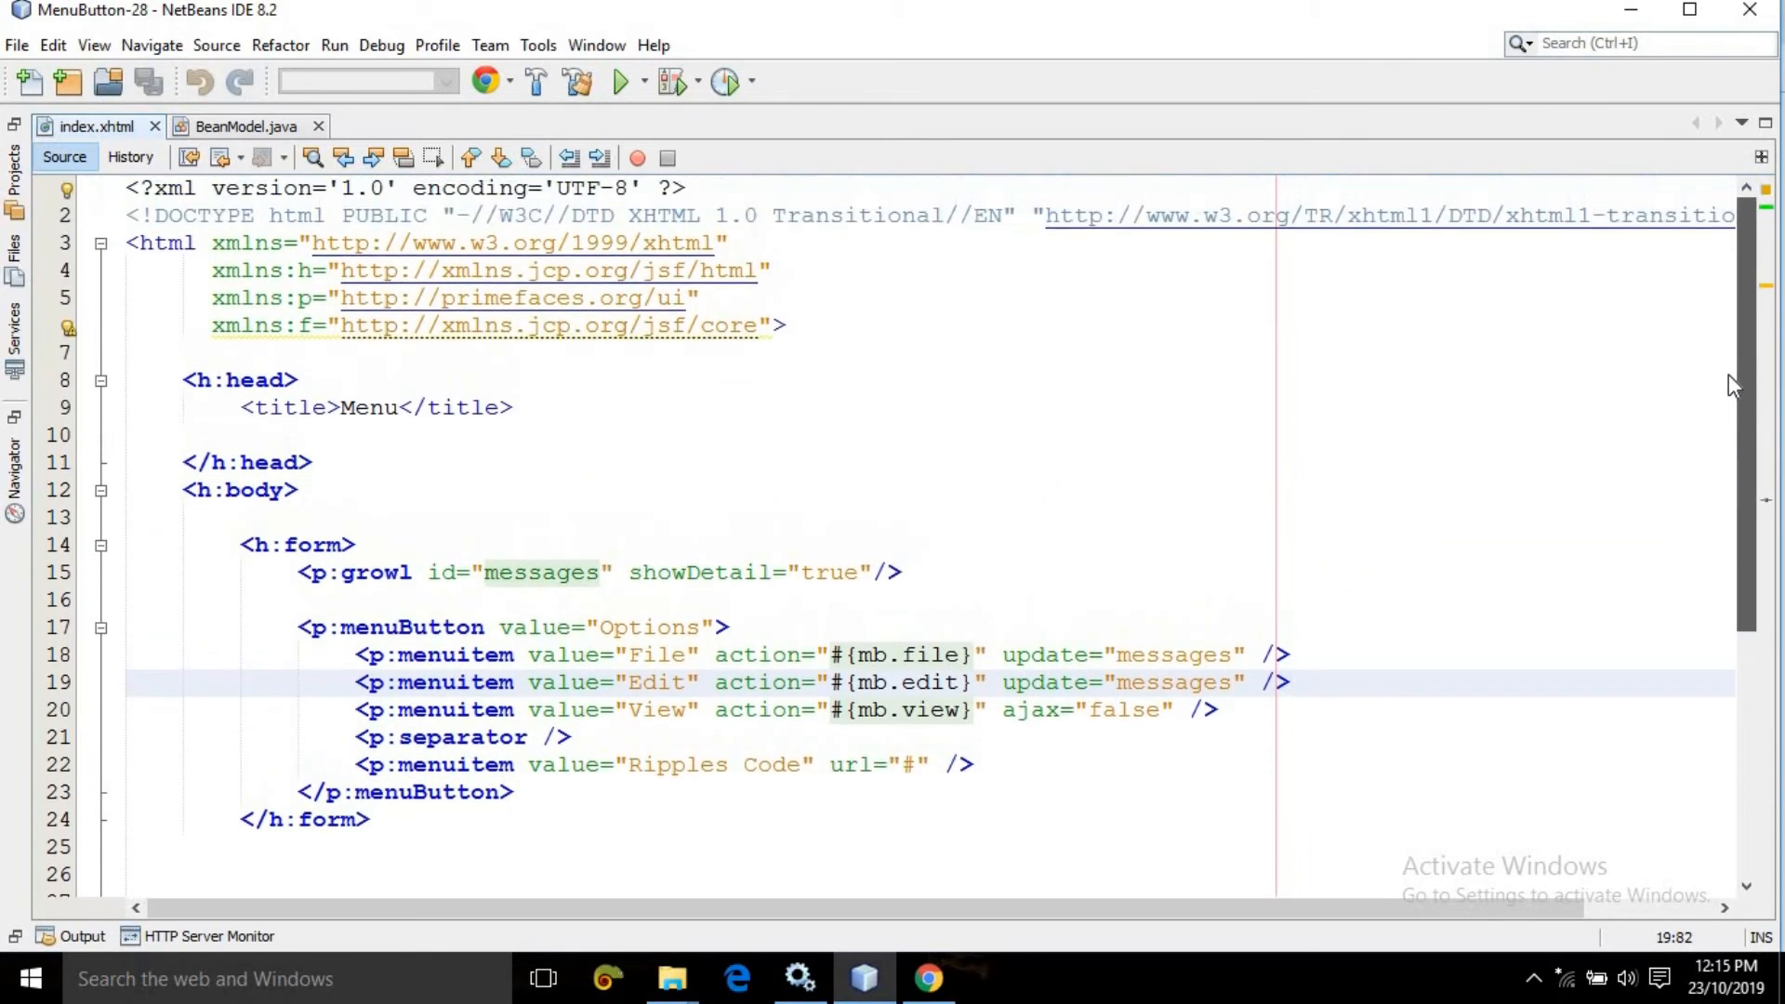
pyautogui.scroll(-3)
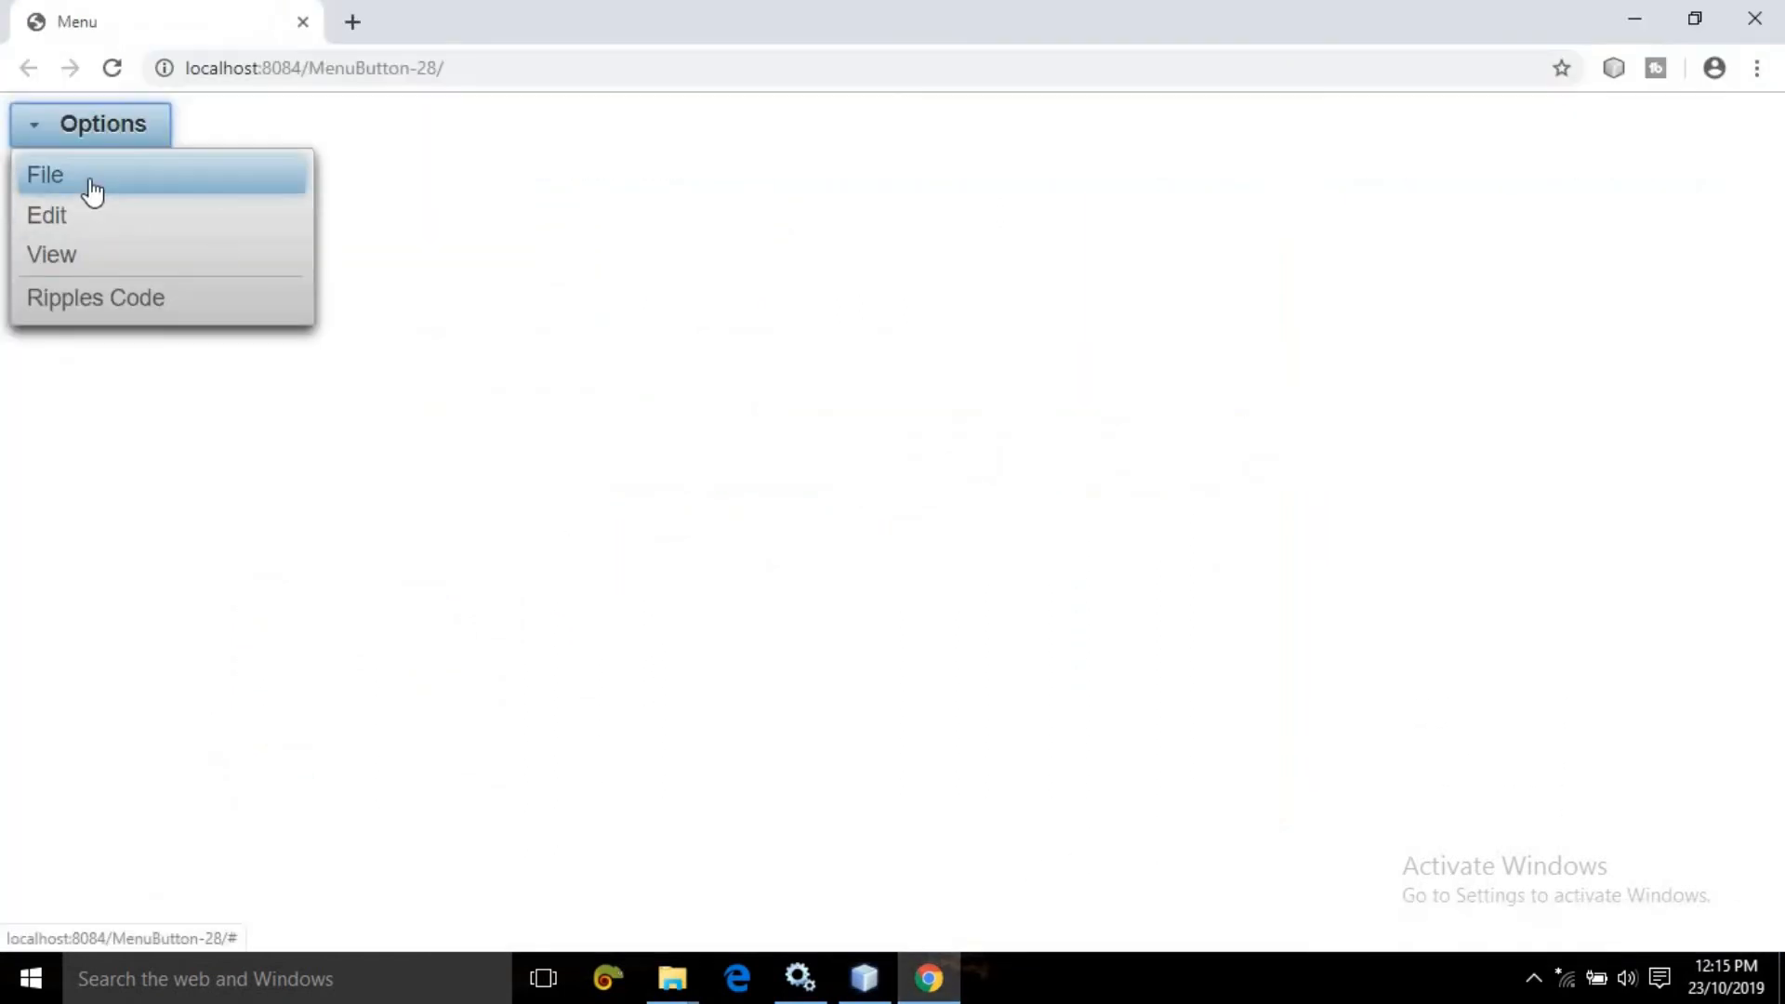
# Step: Choose File and Edit from the Options menu to show their growl messages
pyautogui.click(46, 175)
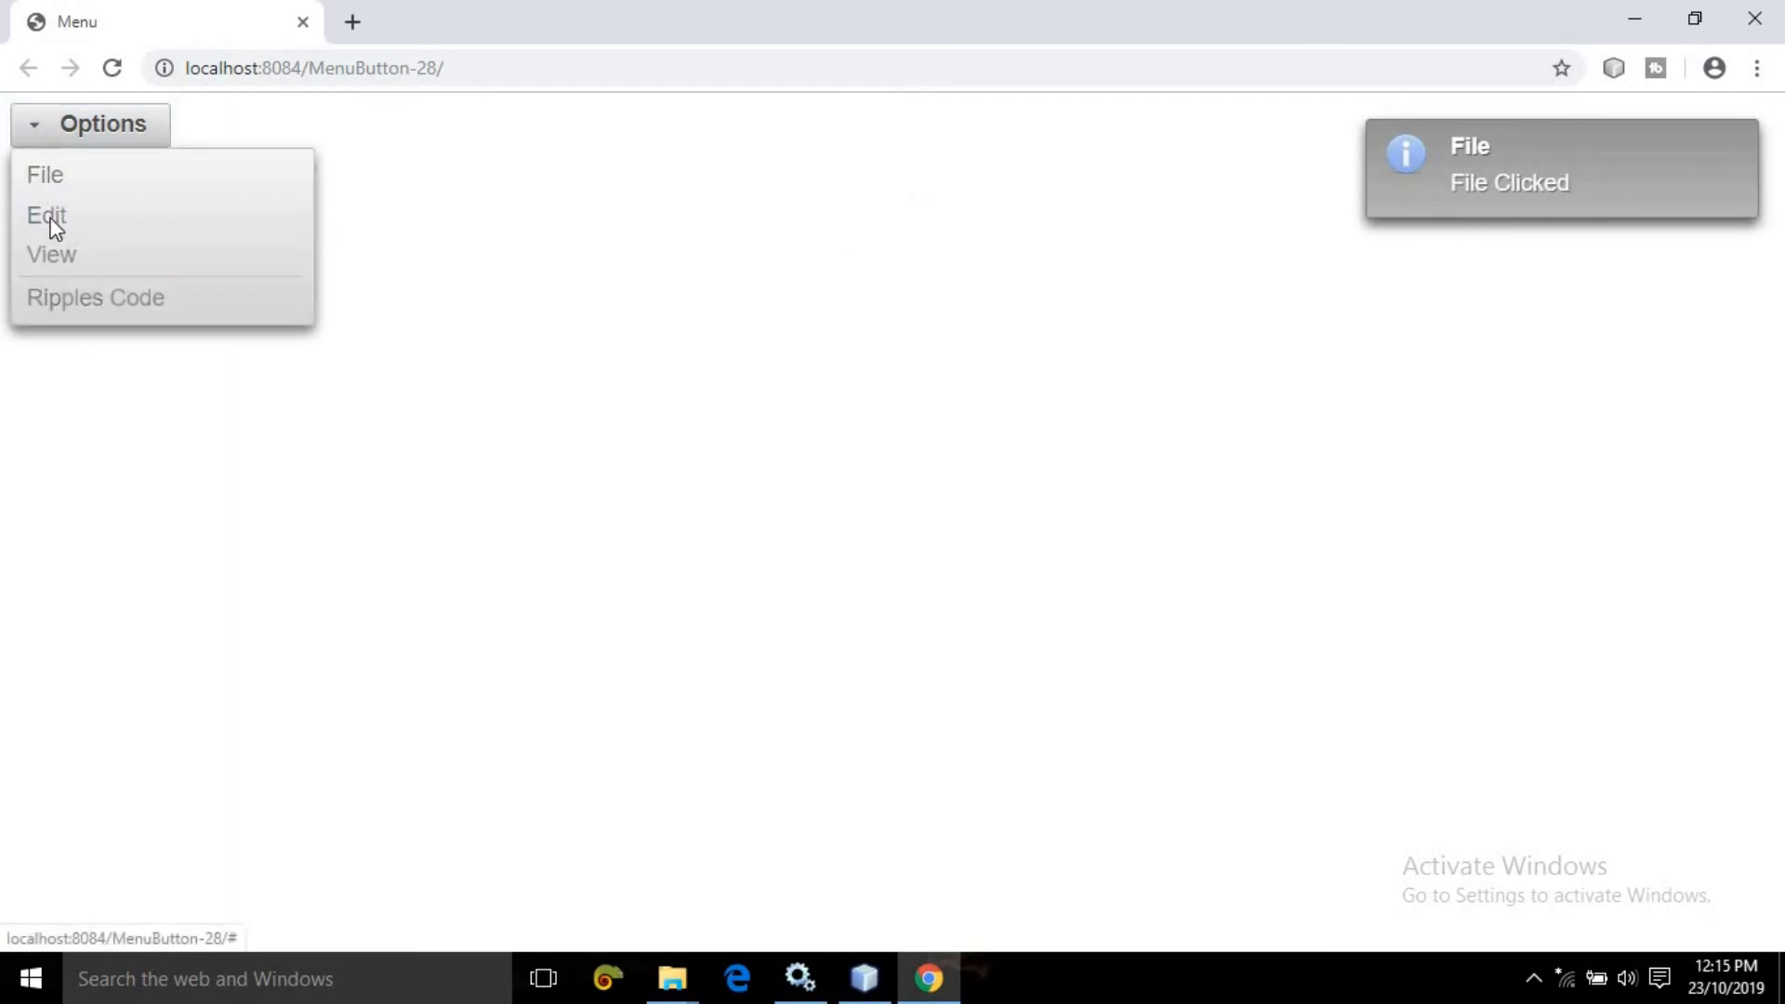
pyautogui.click(45, 216)
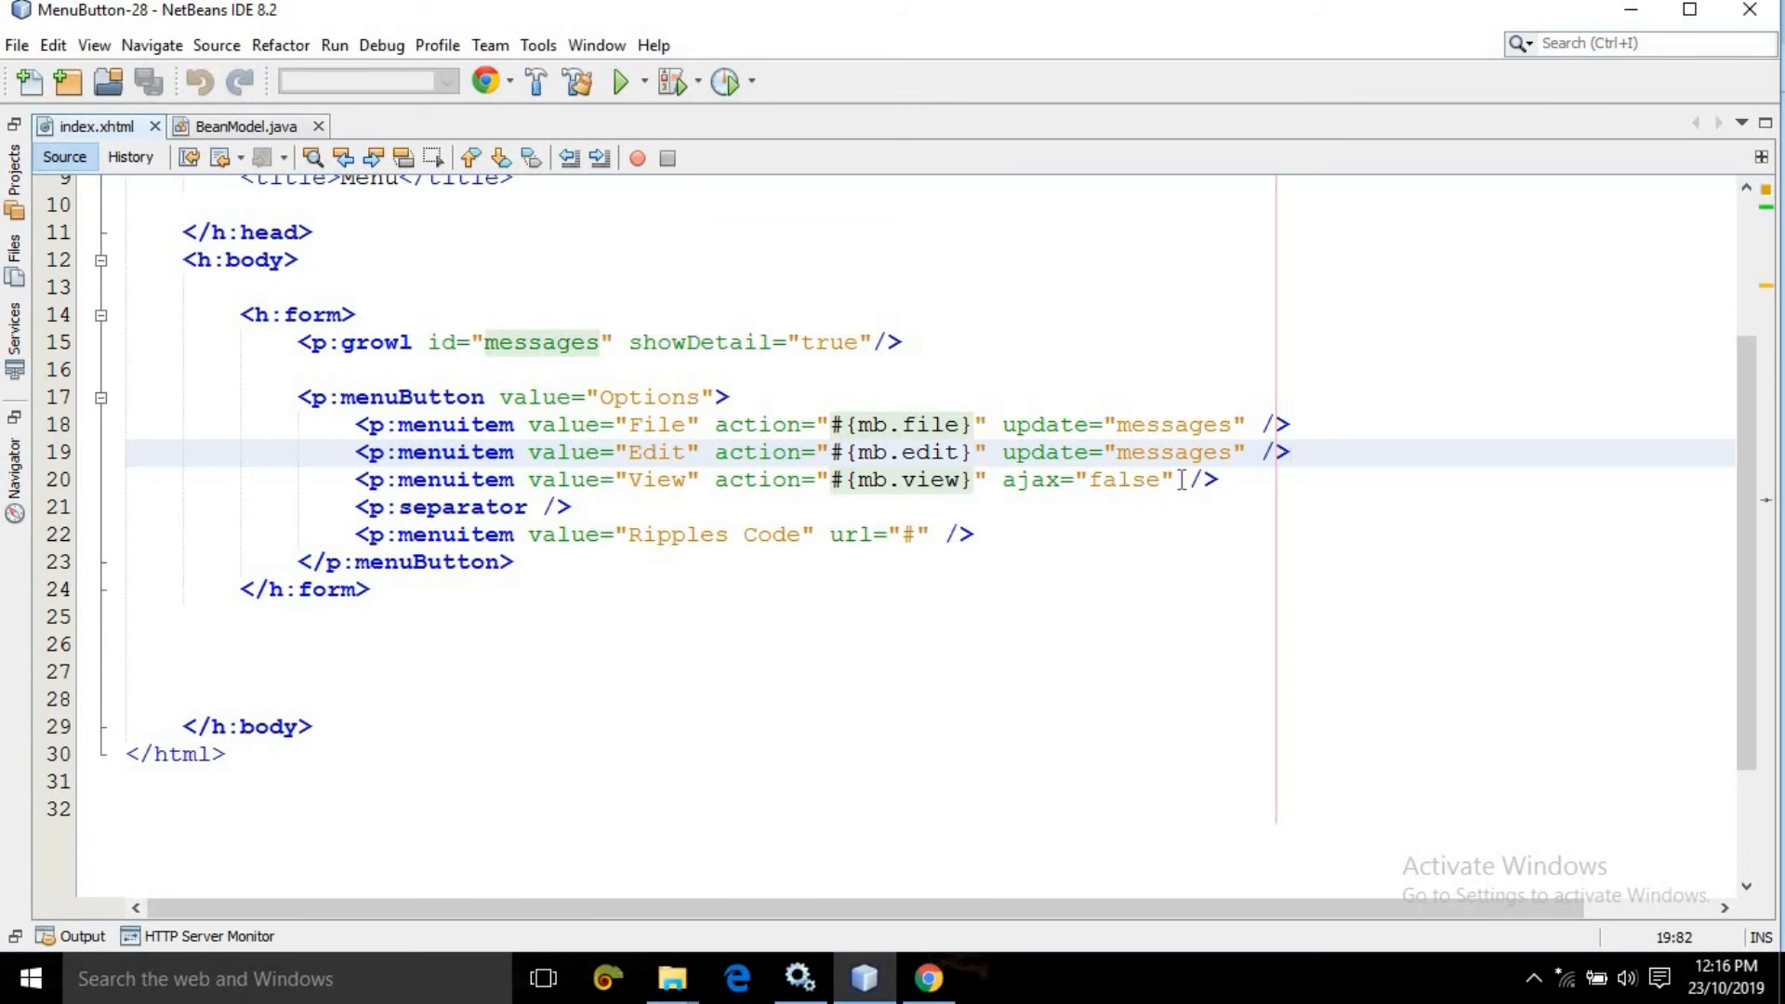
# Step: Add update="messages" to the View p:menuitem via code completion
pyautogui.write('u')
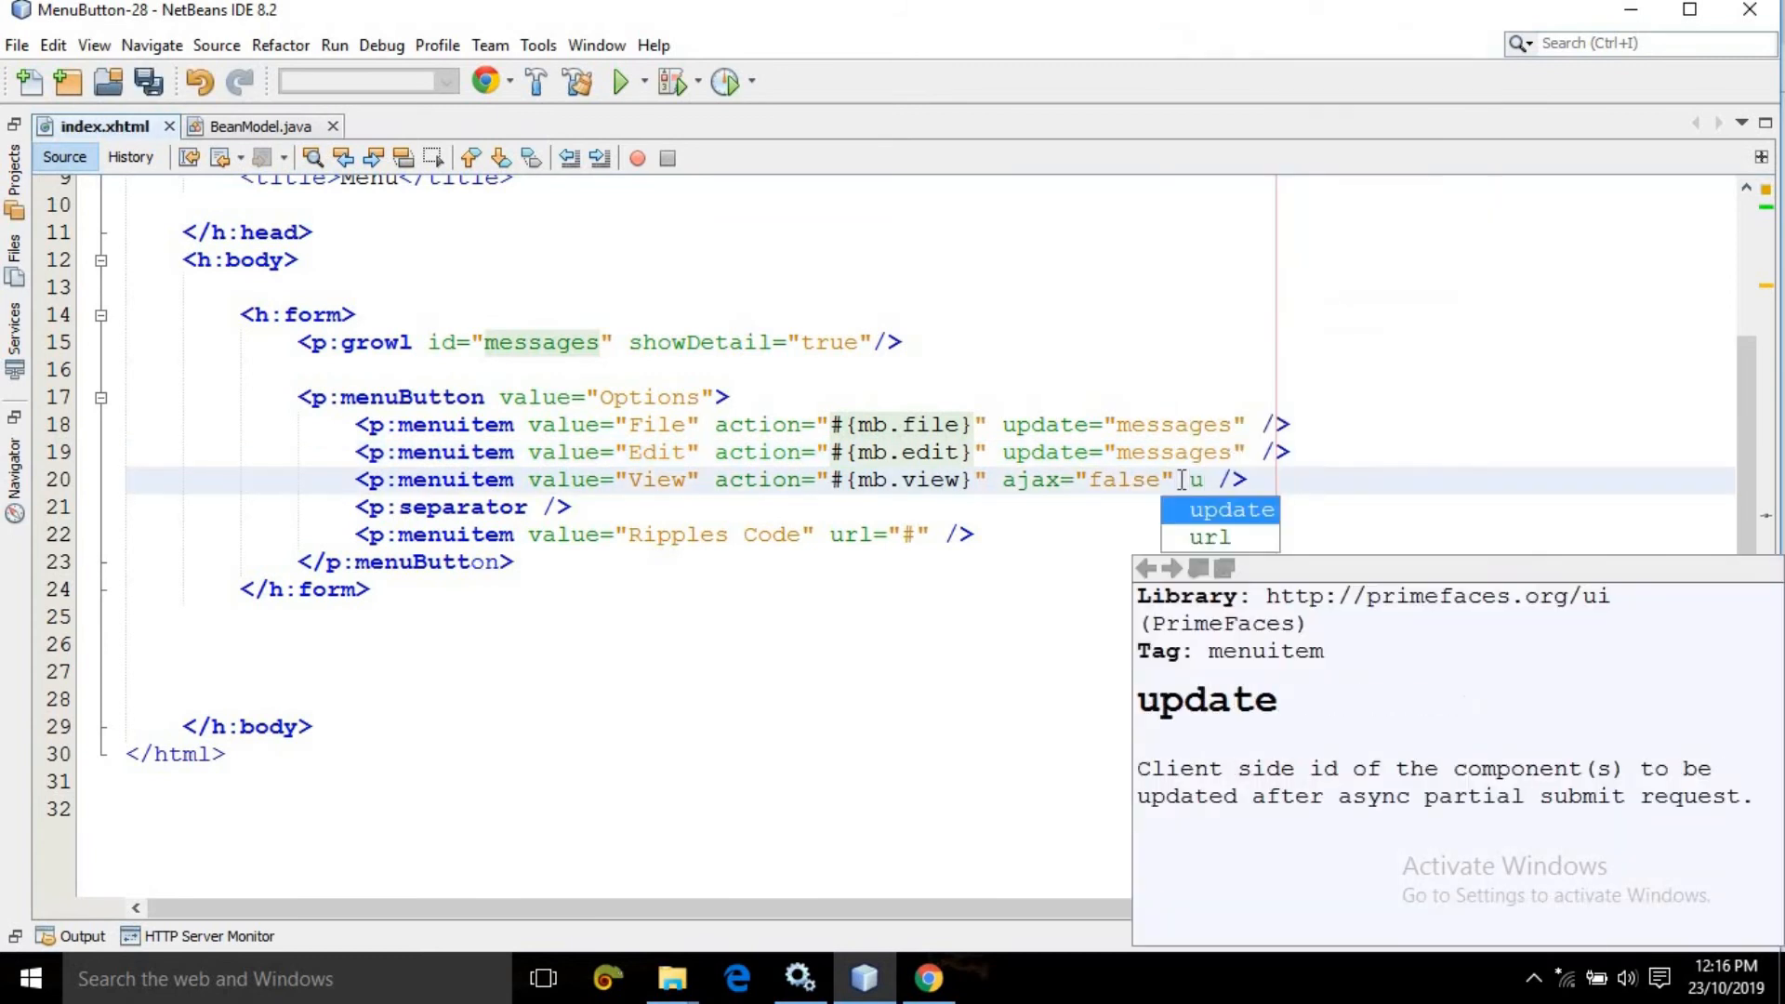
pyautogui.write('update="m"')
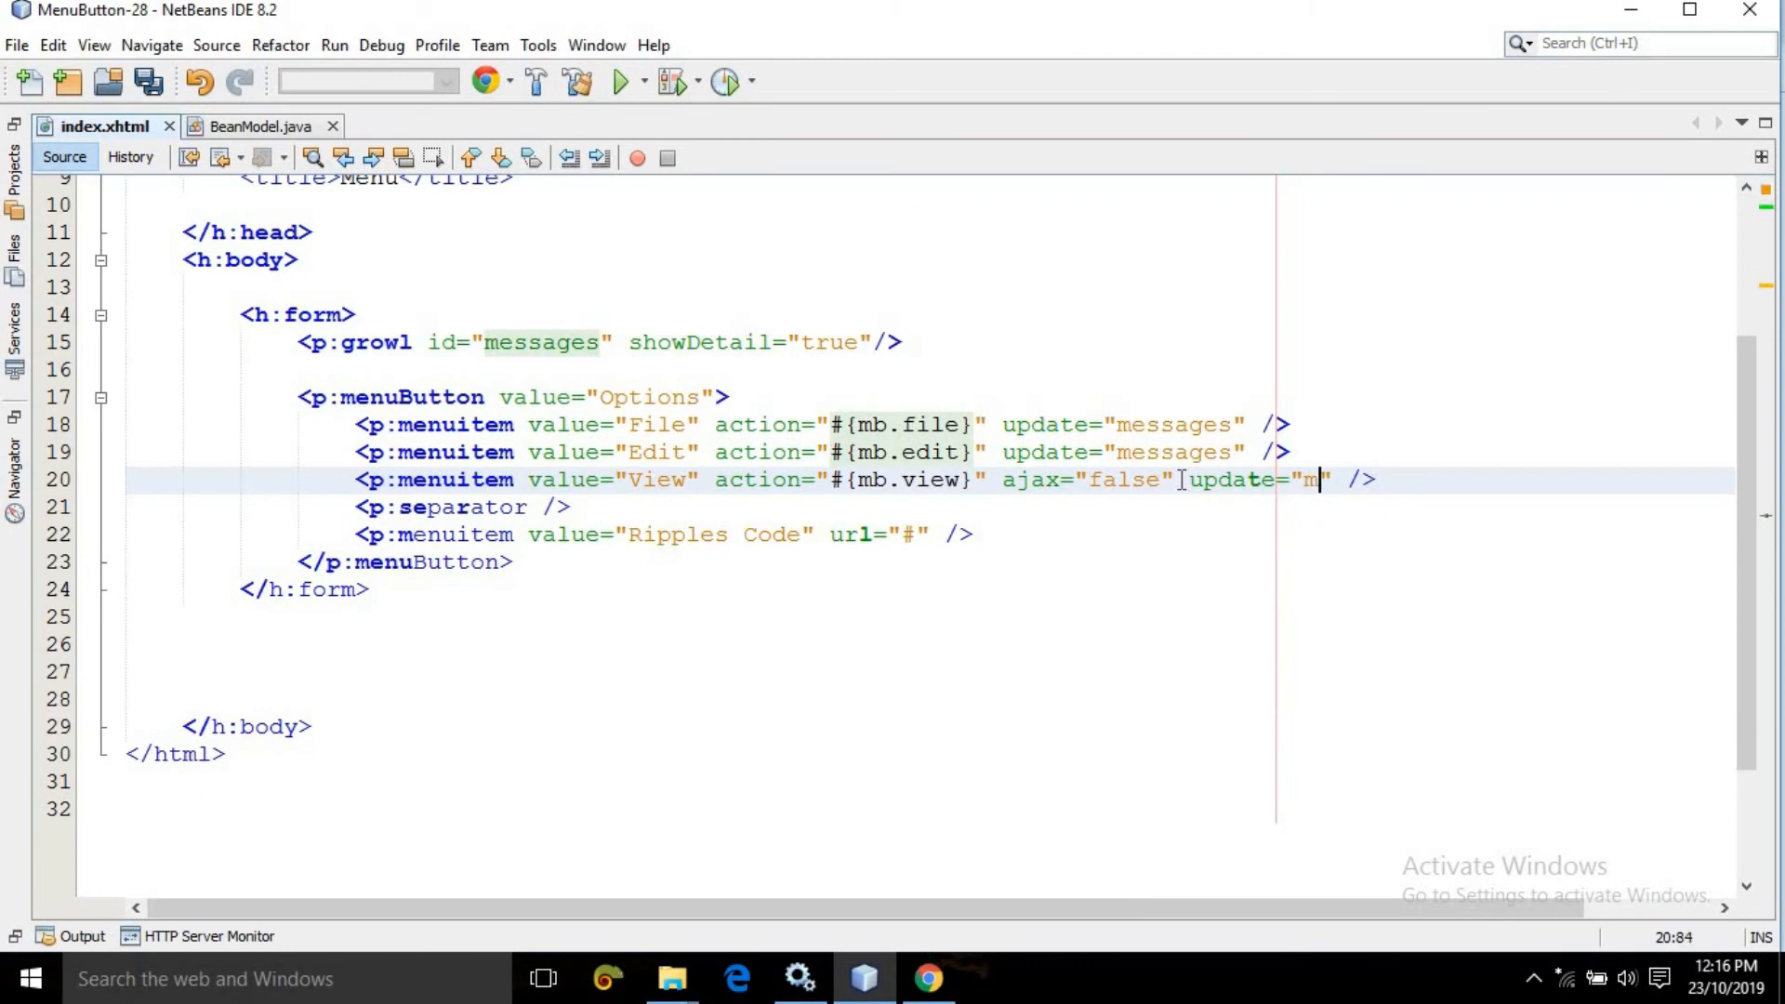
pyautogui.write('essages')
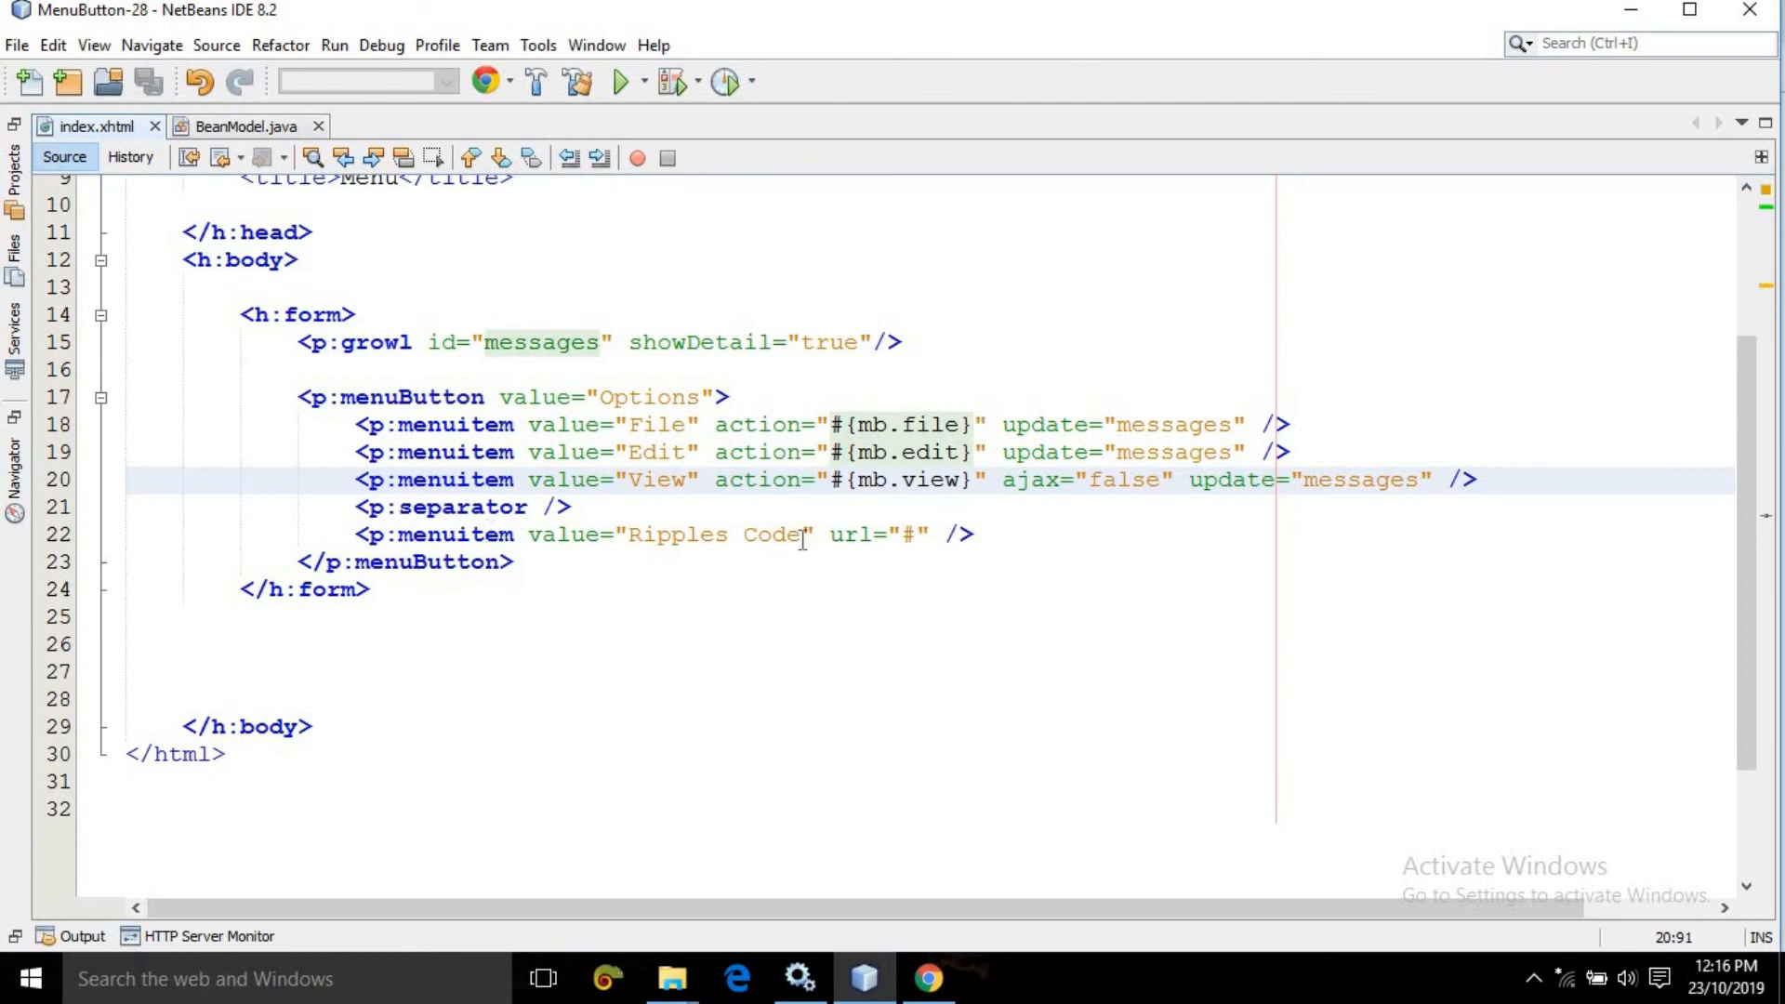
# Step: Place the cursor in the Ripples Code item's url value
pyautogui.click(911, 536)
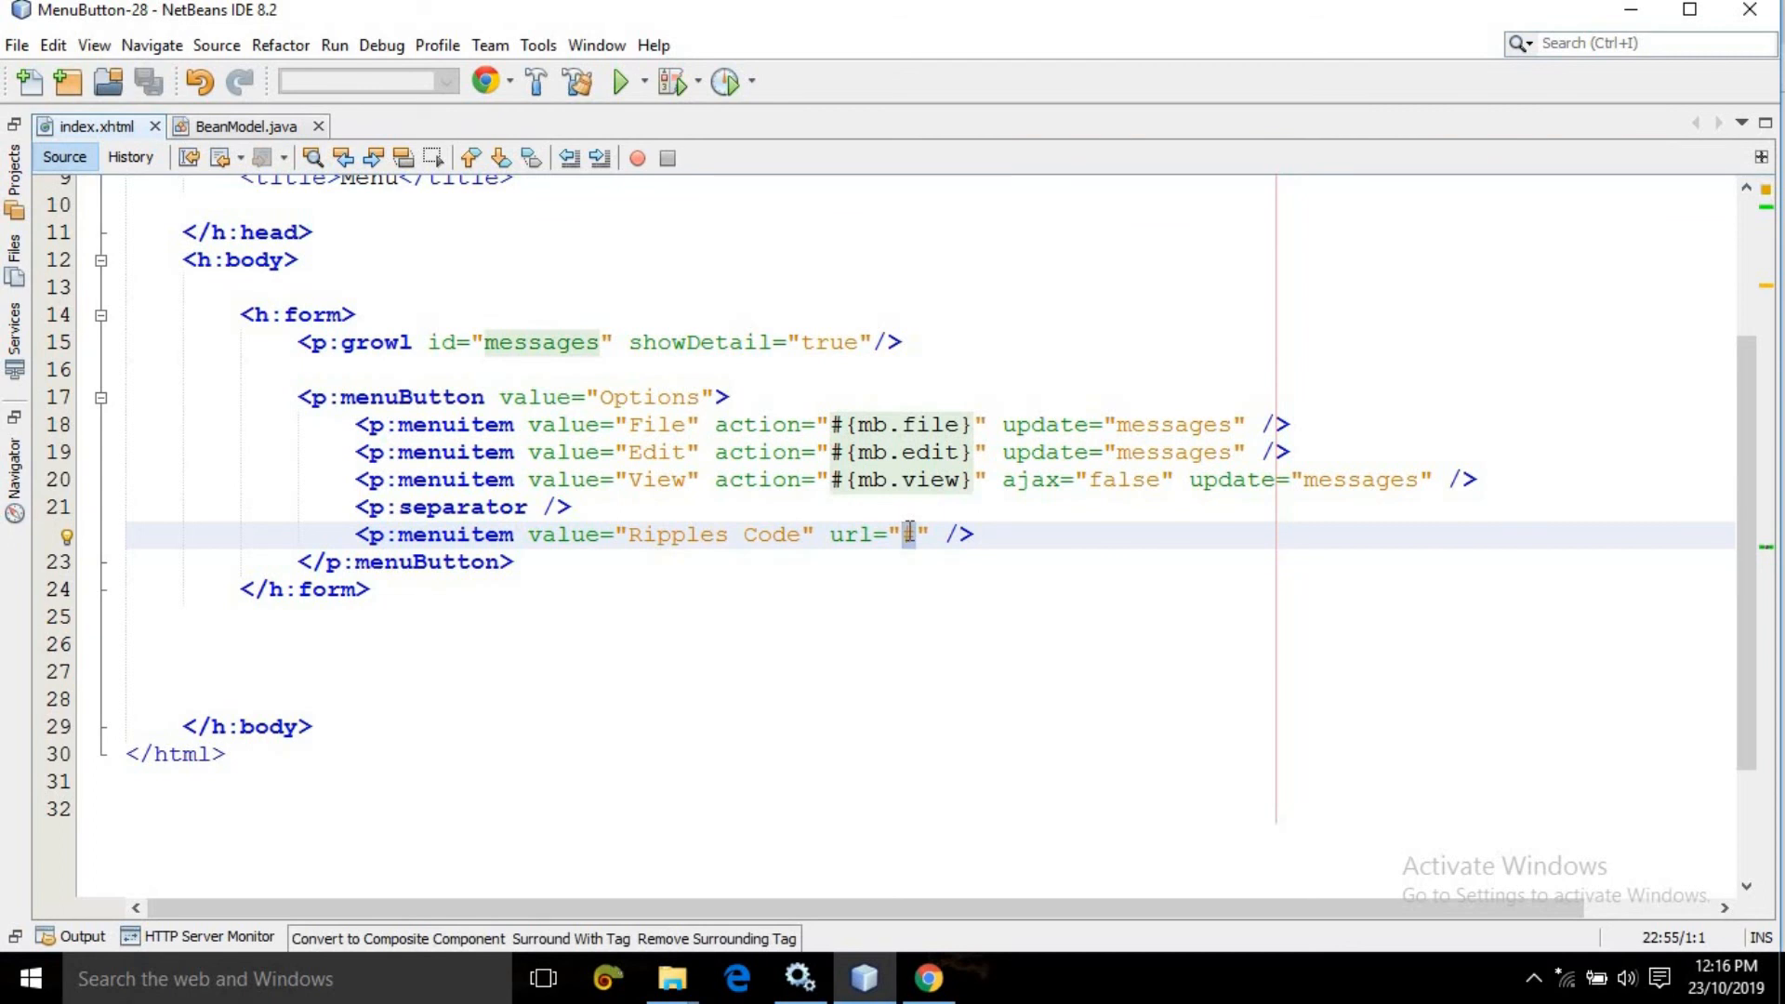
pyautogui.moveTo(1187, 625)
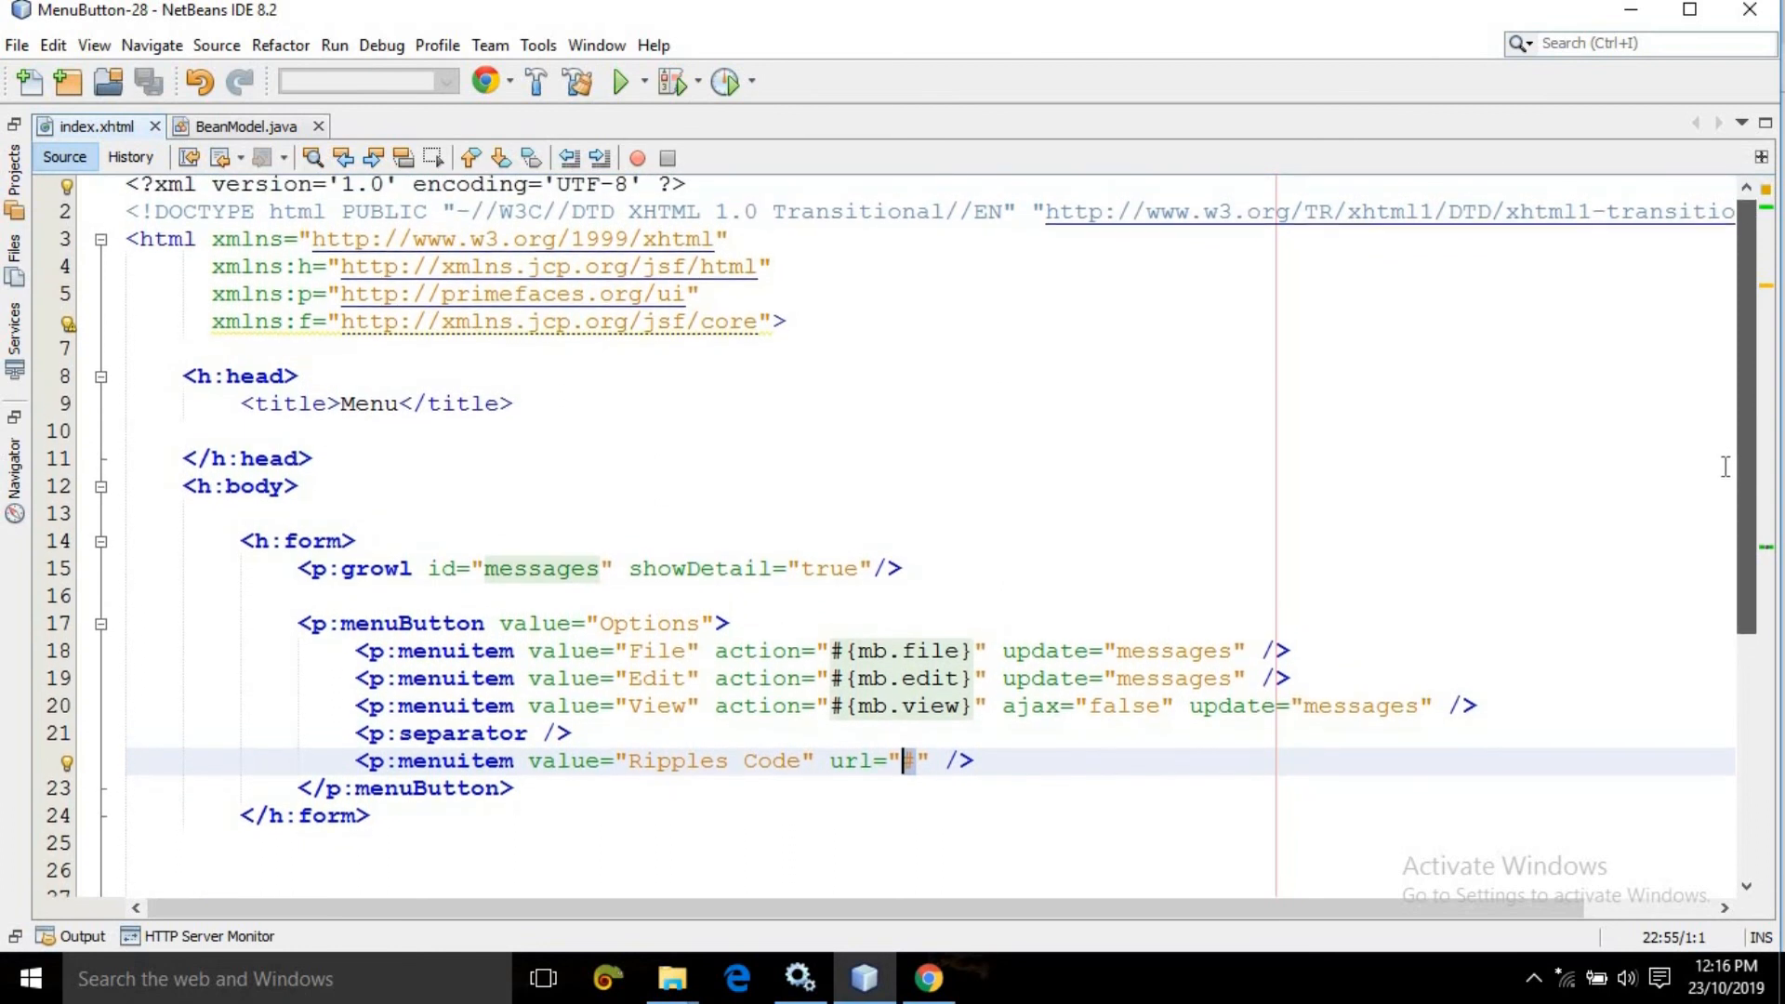
pyautogui.scroll(-3)
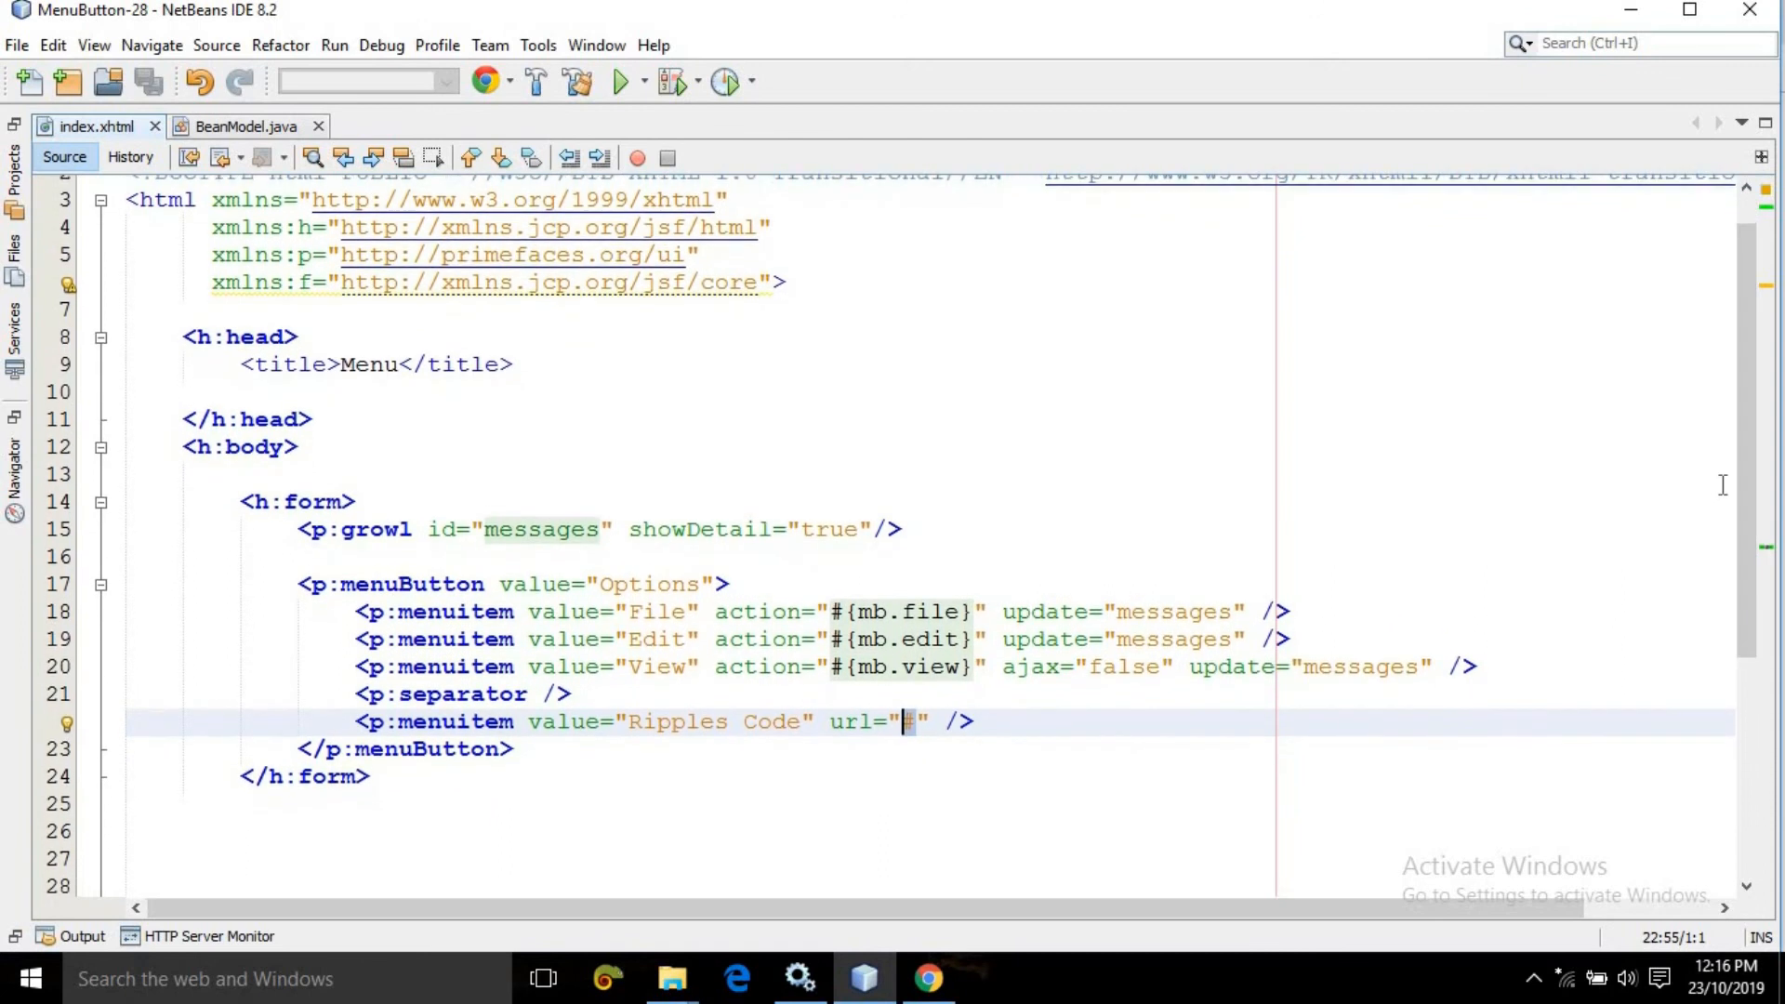